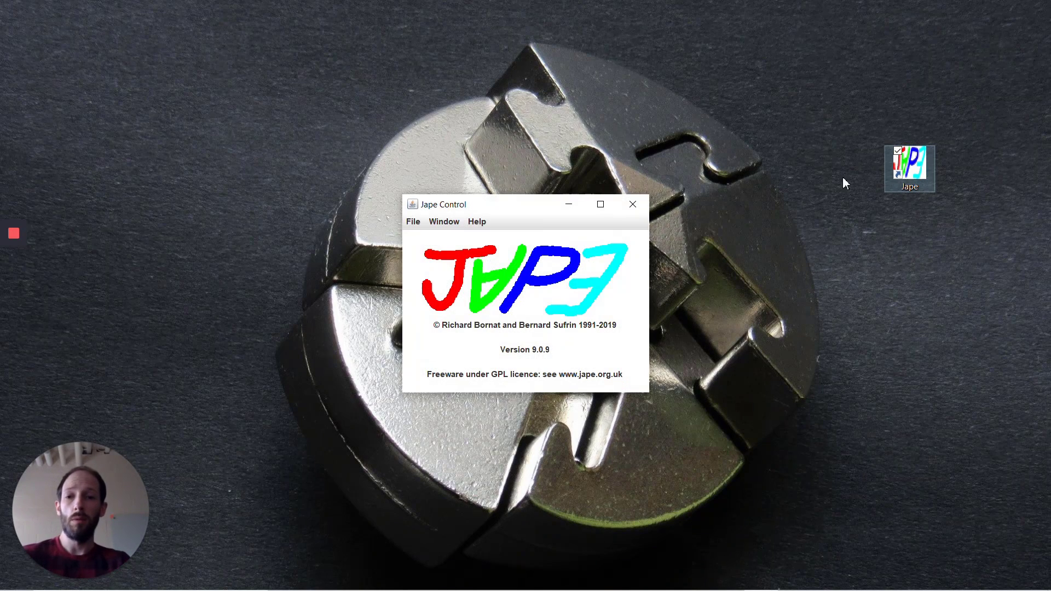
# Step: Show the conjectures list containing E, F ⊢ E∧F
pyautogui.click(413, 221)
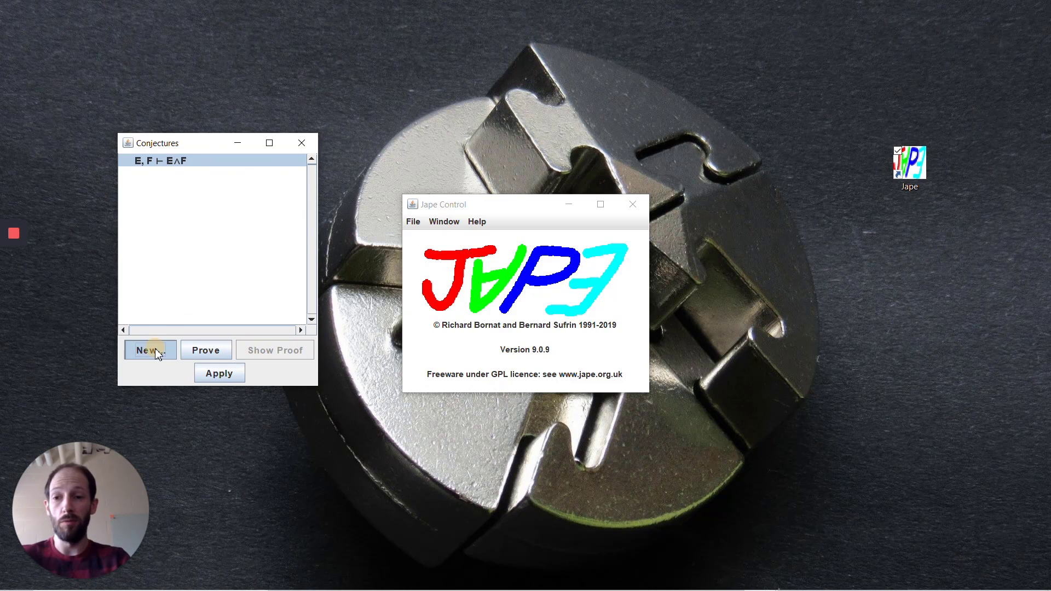
# Step: Enter and confirm the new conjecture P, P→(Q∧¬¬R) ⊢ R using the symbol buttons
pyautogui.click(149, 350)
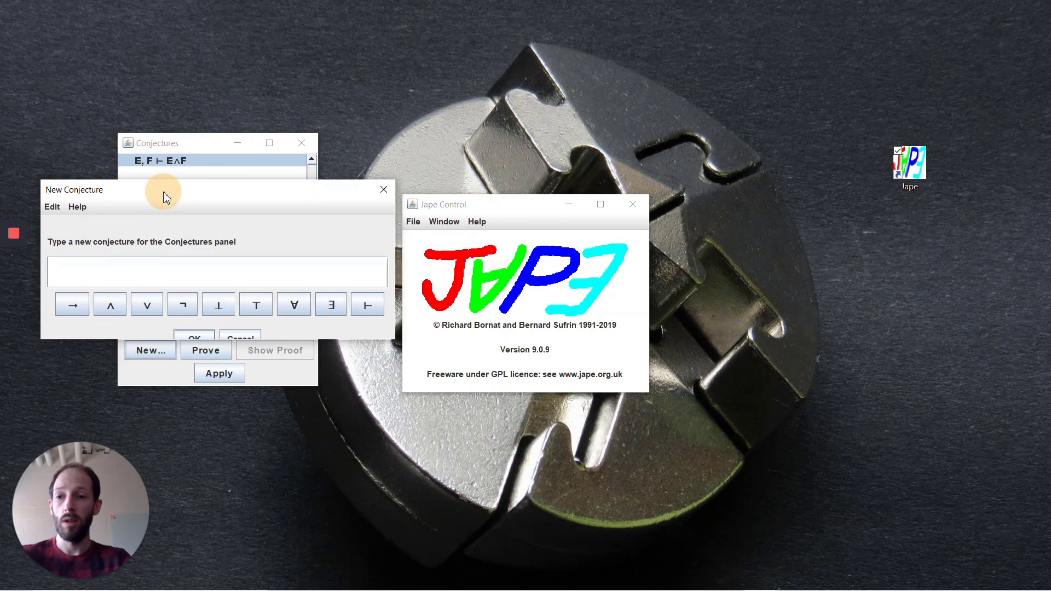
pyautogui.moveTo(74, 190); pyautogui.dragTo(229, 208)
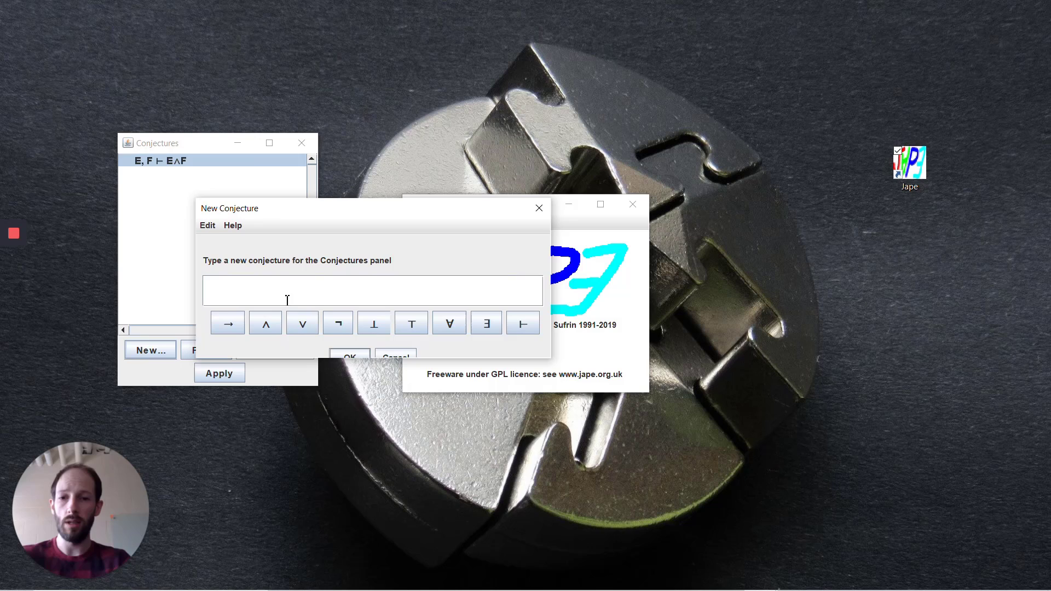
pyautogui.write('P,P')
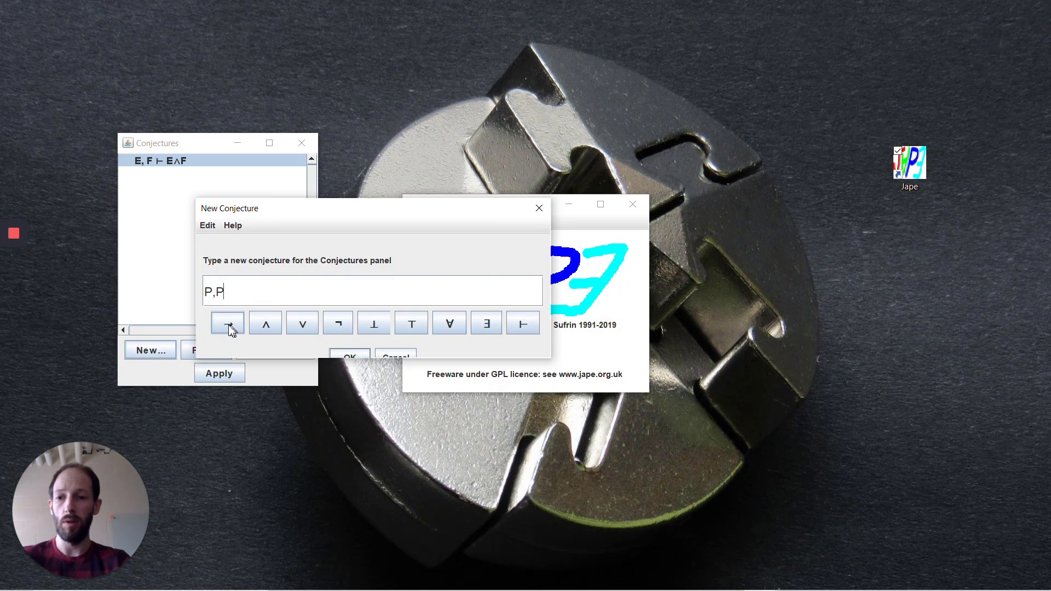
pyautogui.click(226, 322)
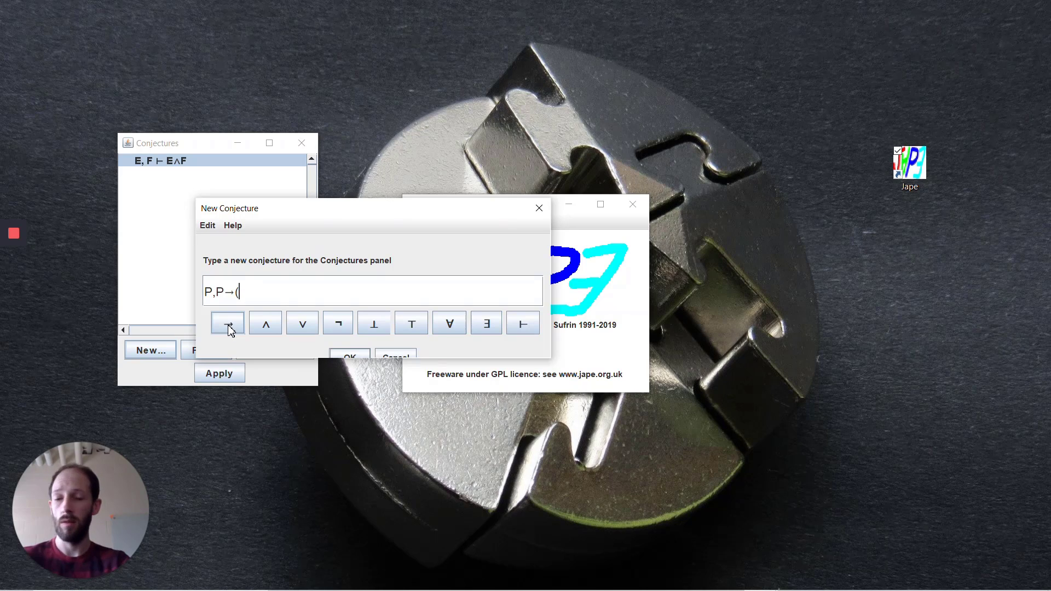
pyautogui.click(263, 322)
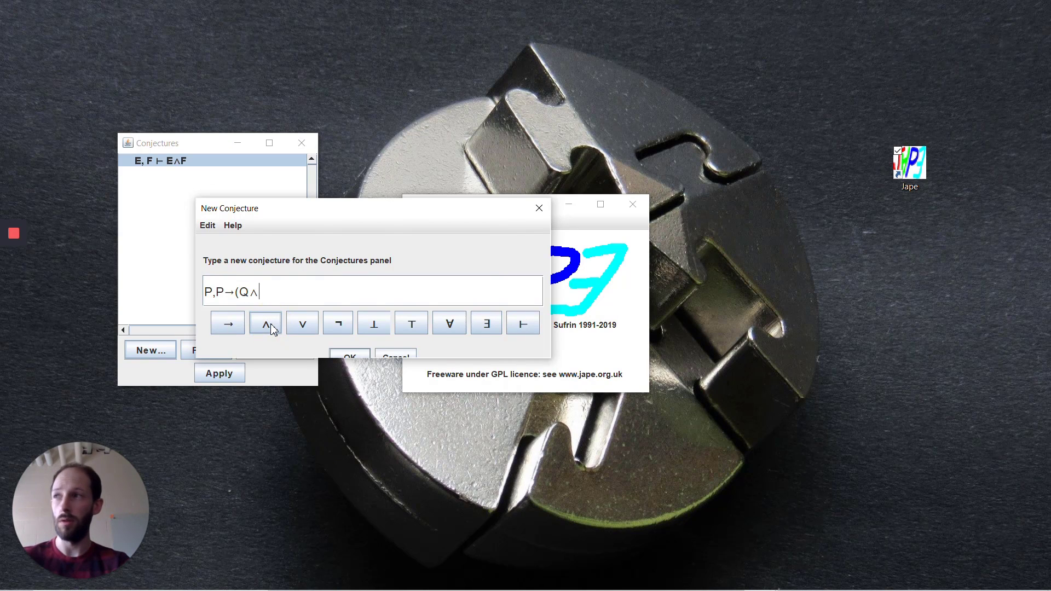
pyautogui.moveTo(338, 323)
pyautogui.write('¬¬R')
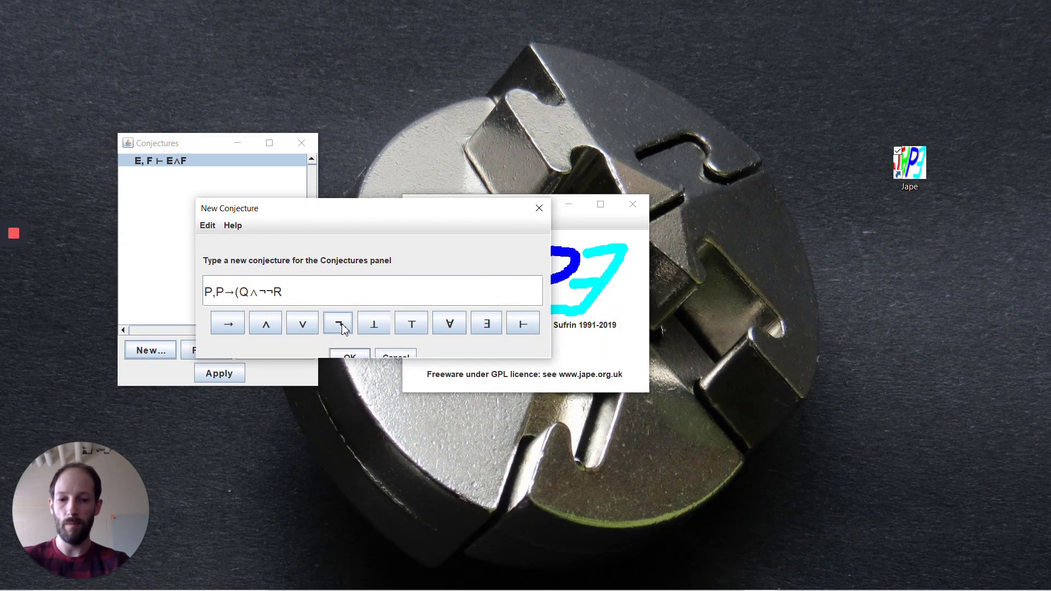
pyautogui.write(')')
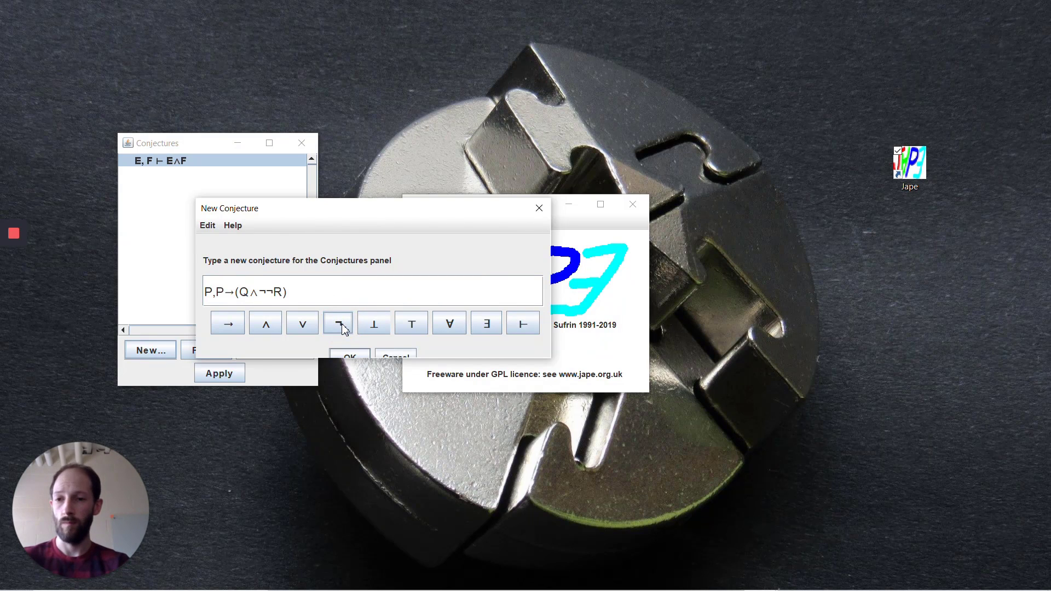
pyautogui.click(523, 322)
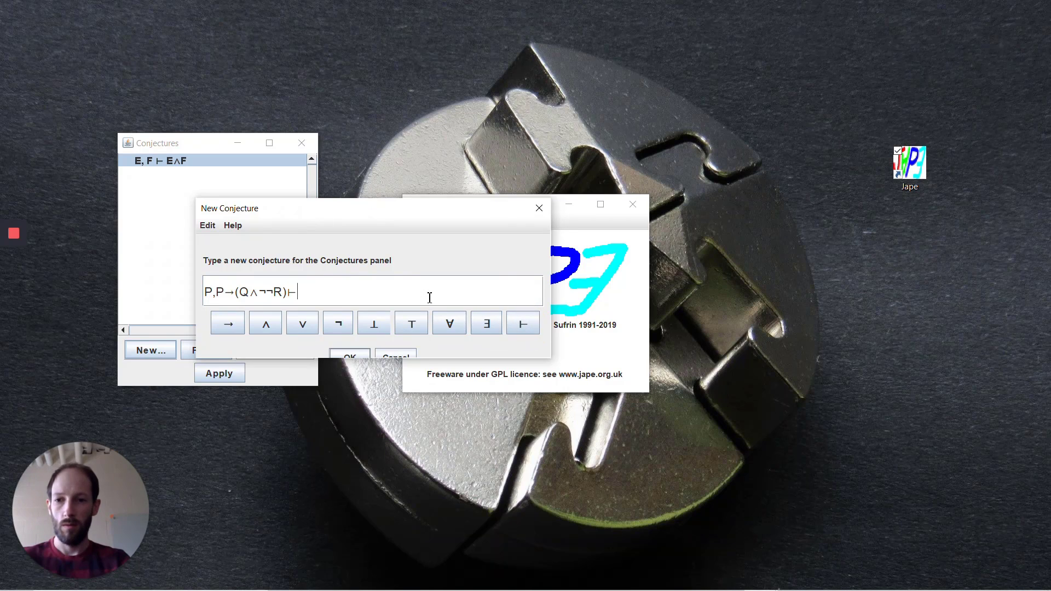
pyautogui.write('R')
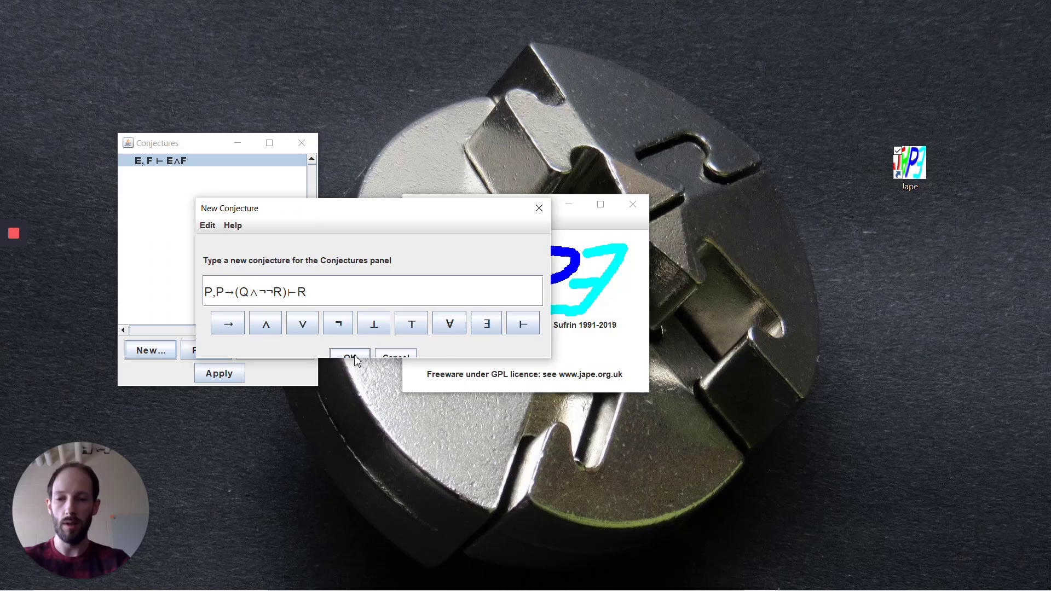
pyautogui.click(349, 356)
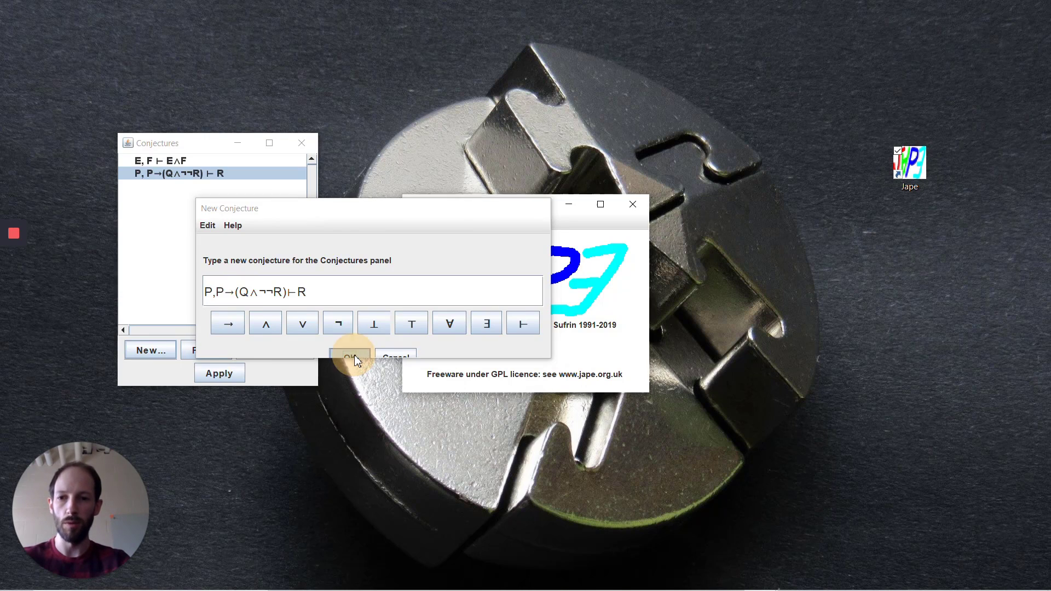
pyautogui.click(349, 354)
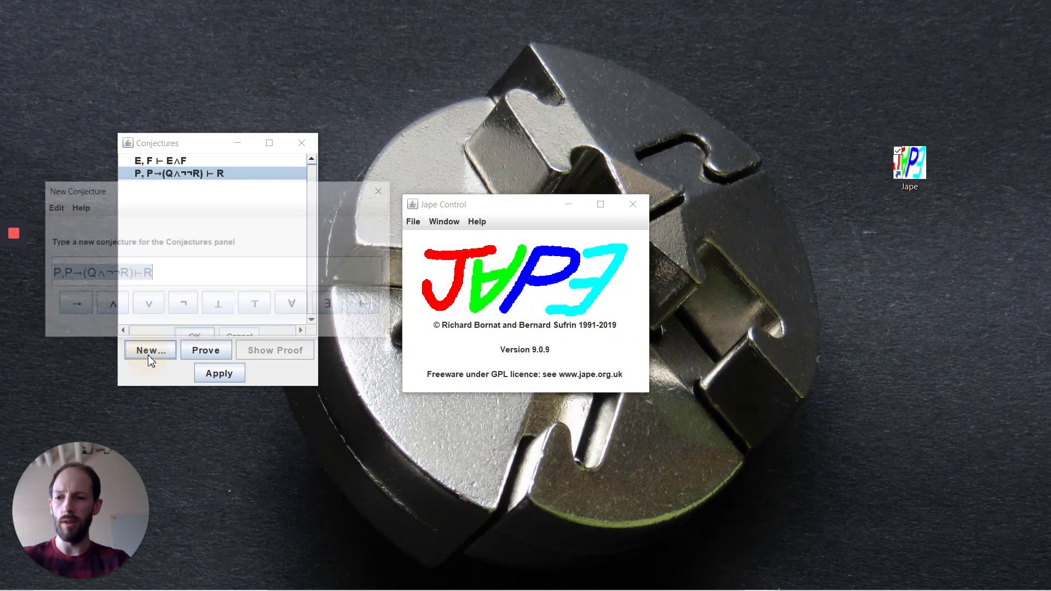
# Step: Enter and confirm the new conjecture Q, ¬P→¬Q ⊢ P using the symbol buttons
pyautogui.click(149, 350)
pyautogui.write('Q, ¬P')
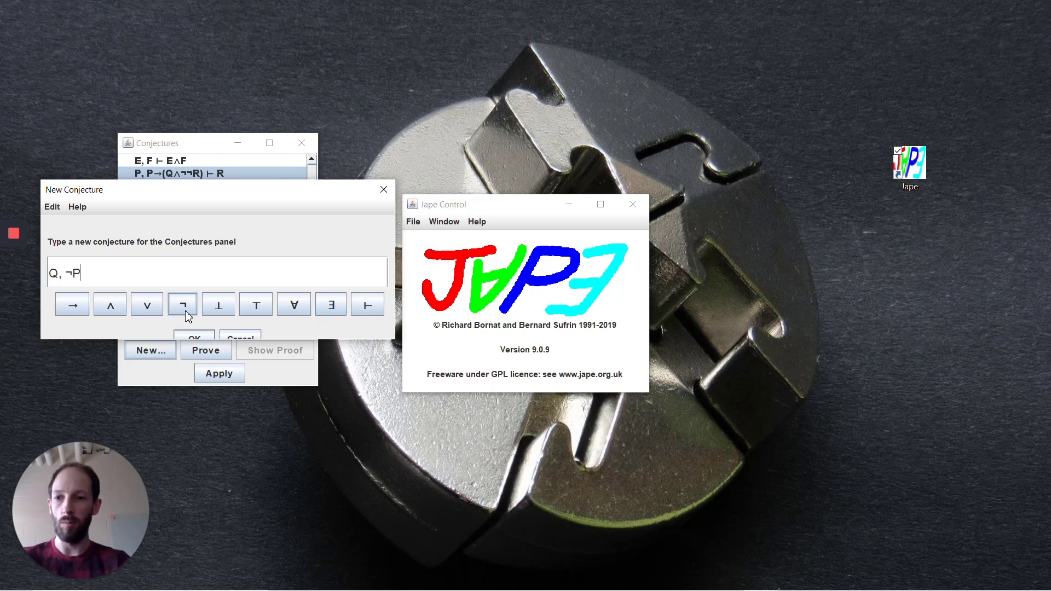
pyautogui.click(71, 304)
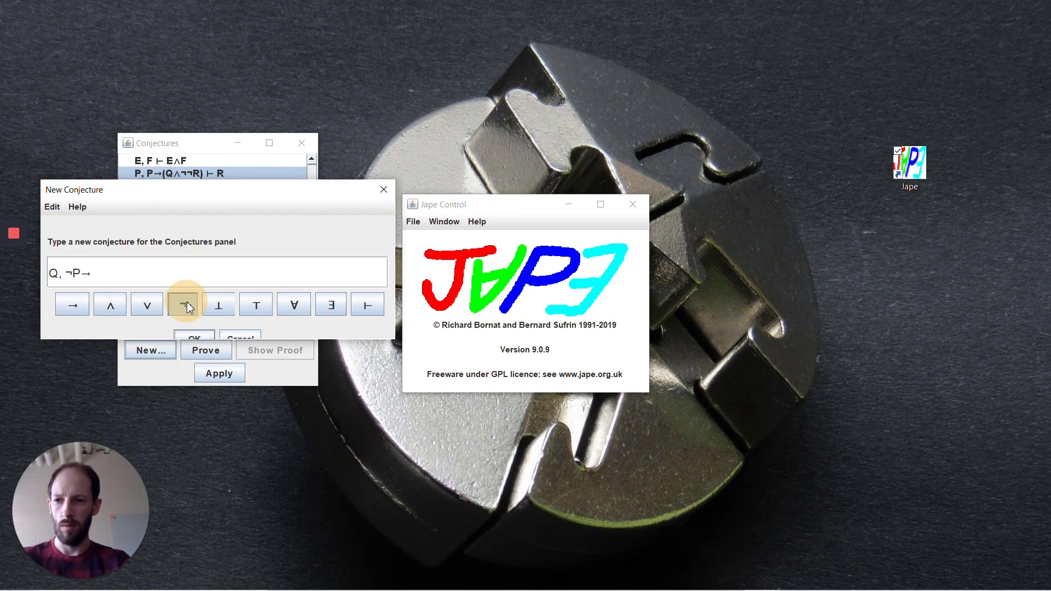
pyautogui.click(182, 304)
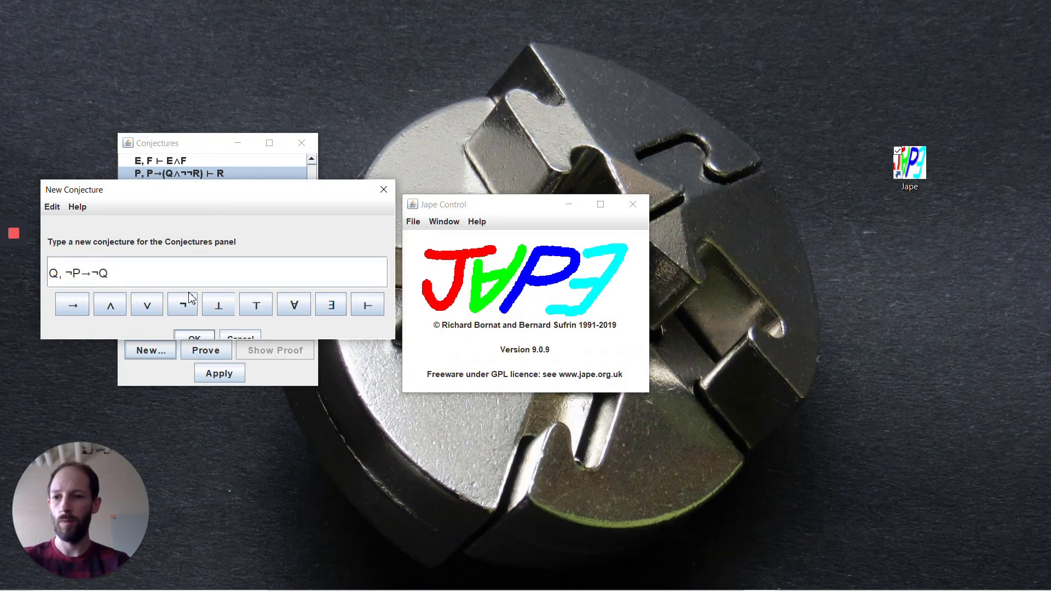
pyautogui.click(366, 303)
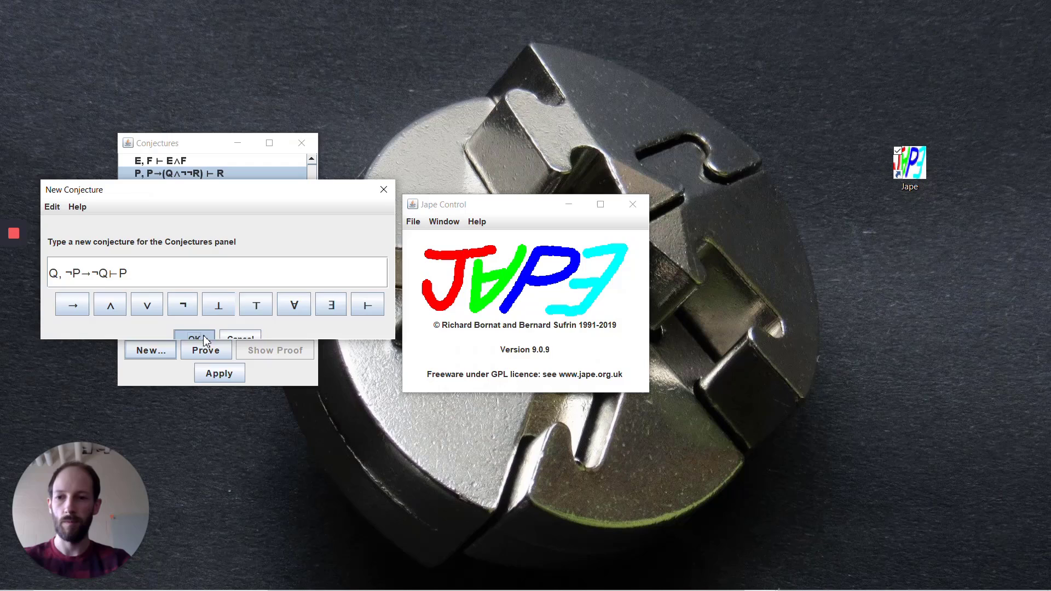
pyautogui.click(193, 338)
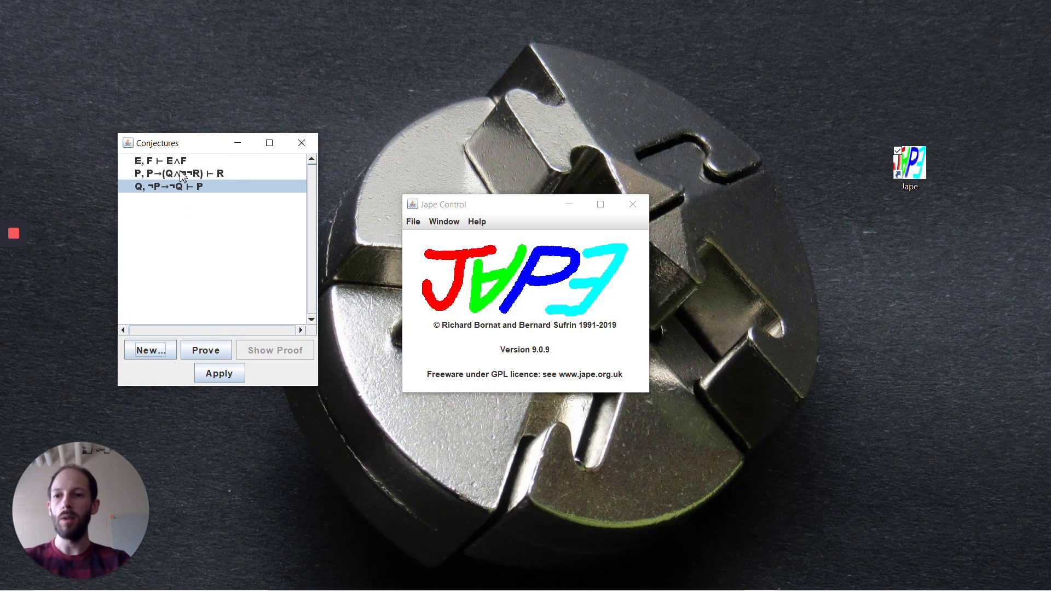
# Step: Prove the first conjecture, select premise P→(Q∧¬¬R), and view the Forward rules
pyautogui.click(206, 349)
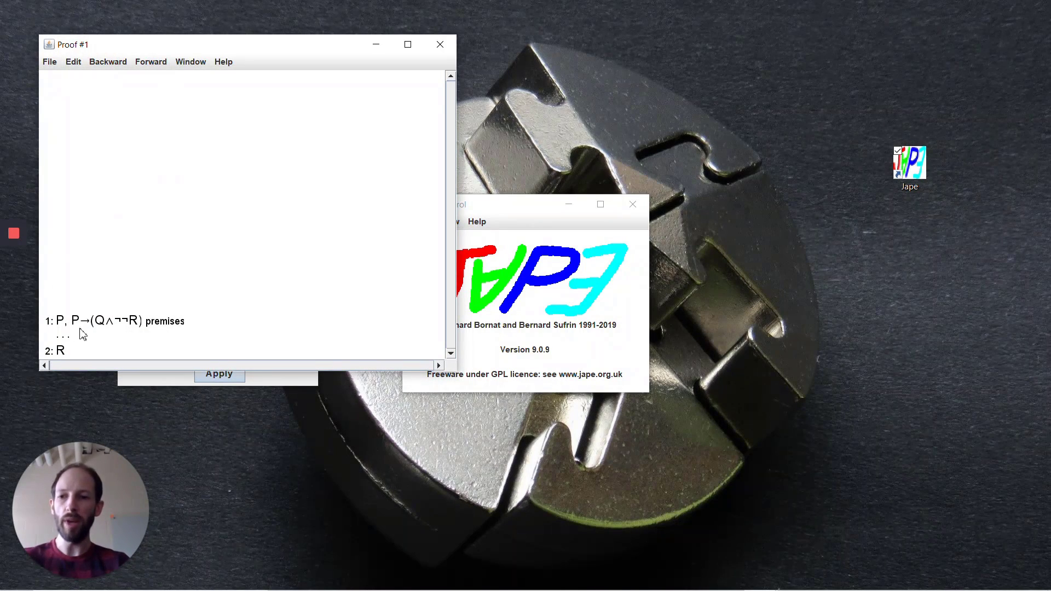
pyautogui.moveTo(110, 323)
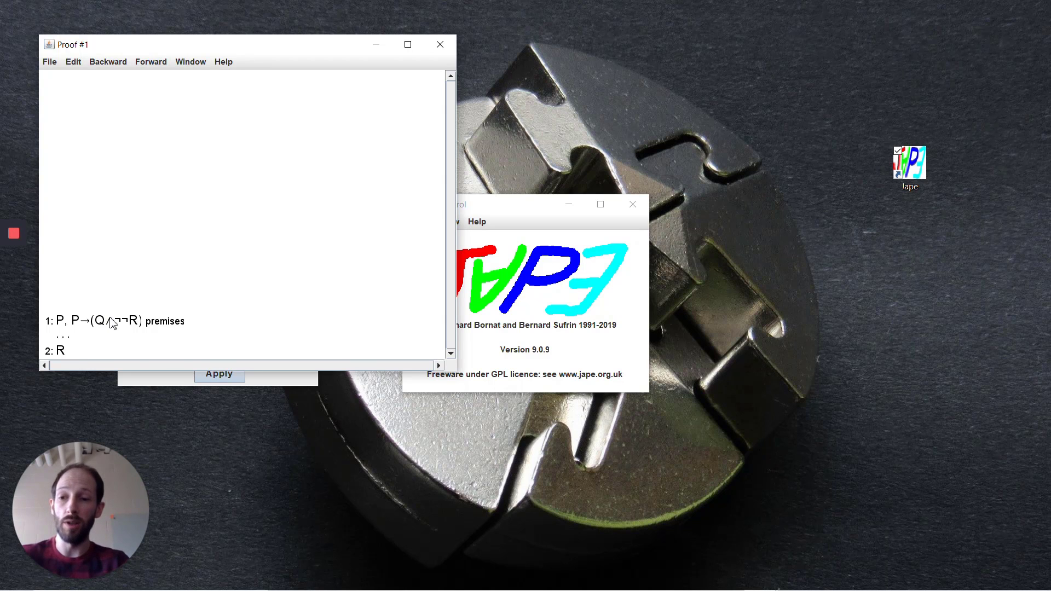
pyautogui.click(104, 320)
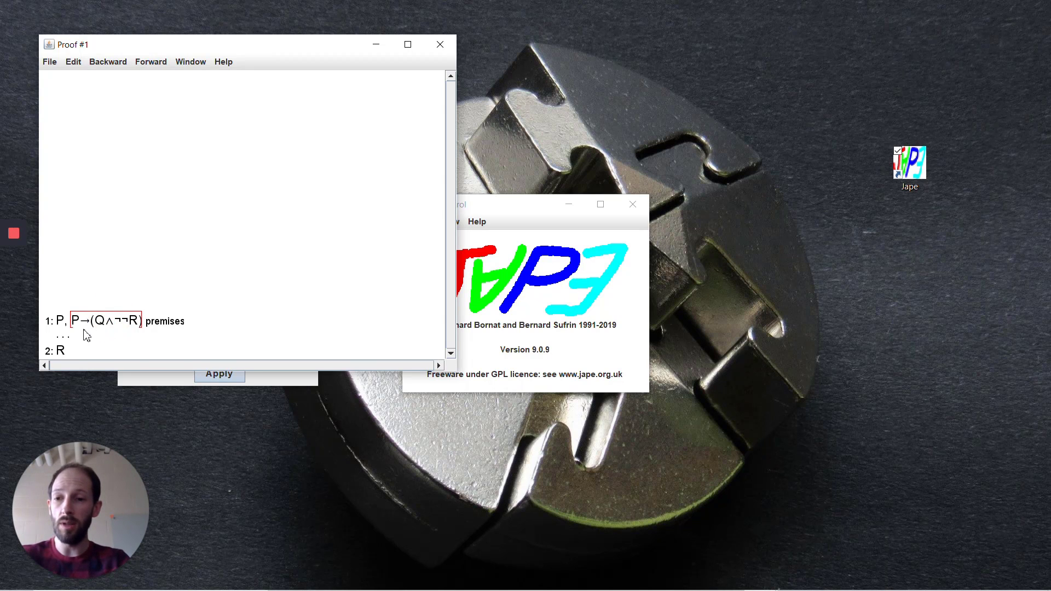
pyautogui.moveTo(148, 65)
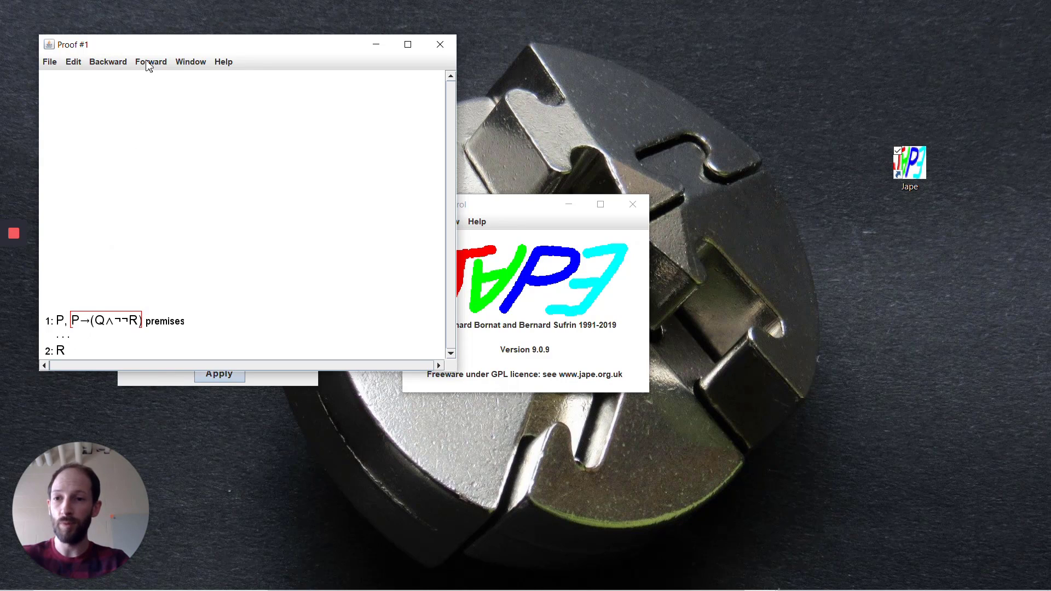
pyautogui.click(150, 60)
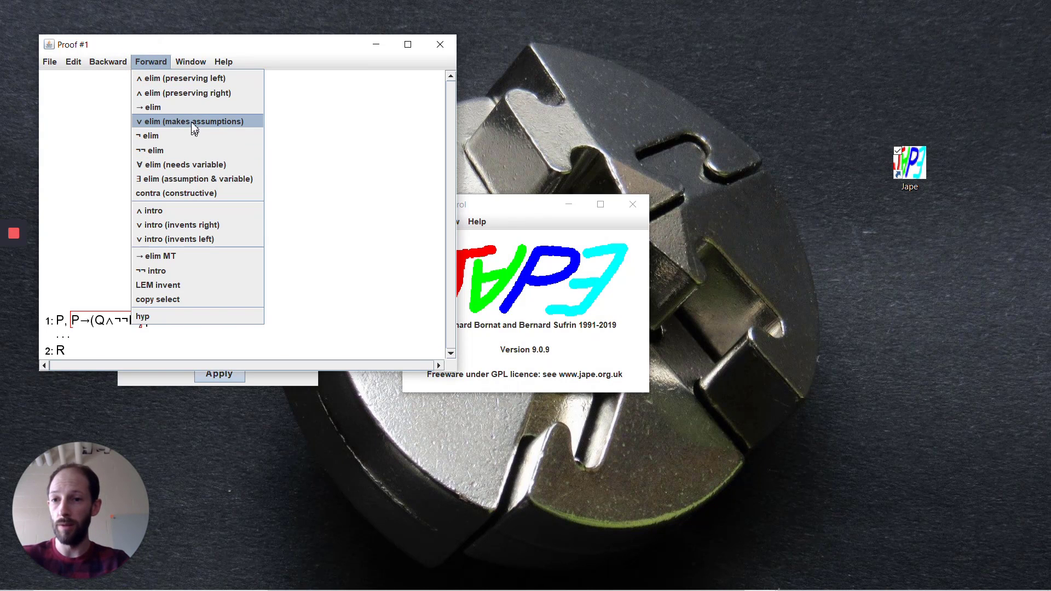
pyautogui.moveTo(158, 107)
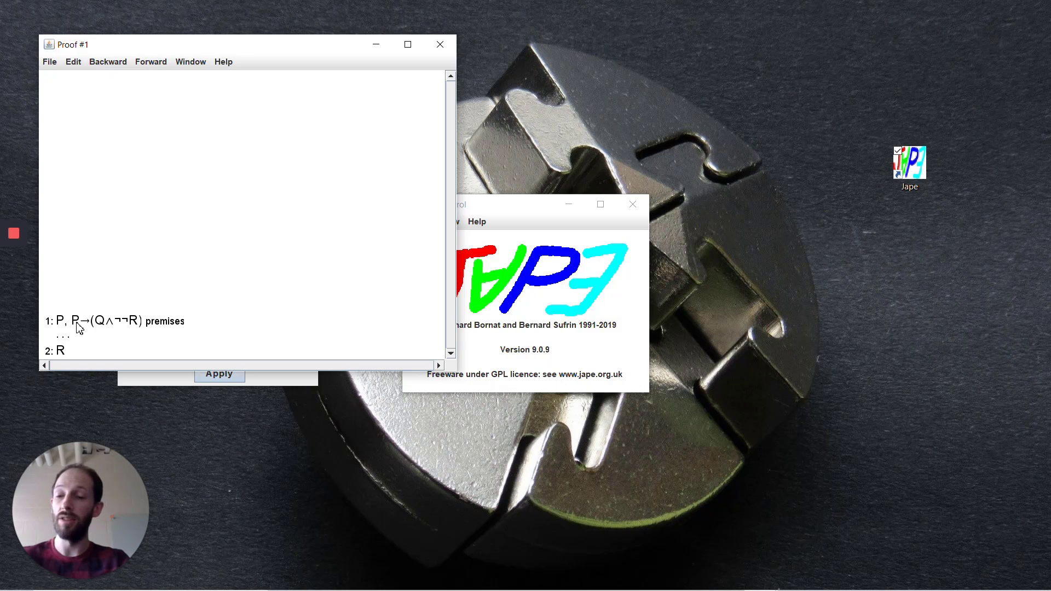
# Step: Derive Q∧¬¬R from P→(Q∧¬¬R) with Forward → elim
pyautogui.click(104, 321)
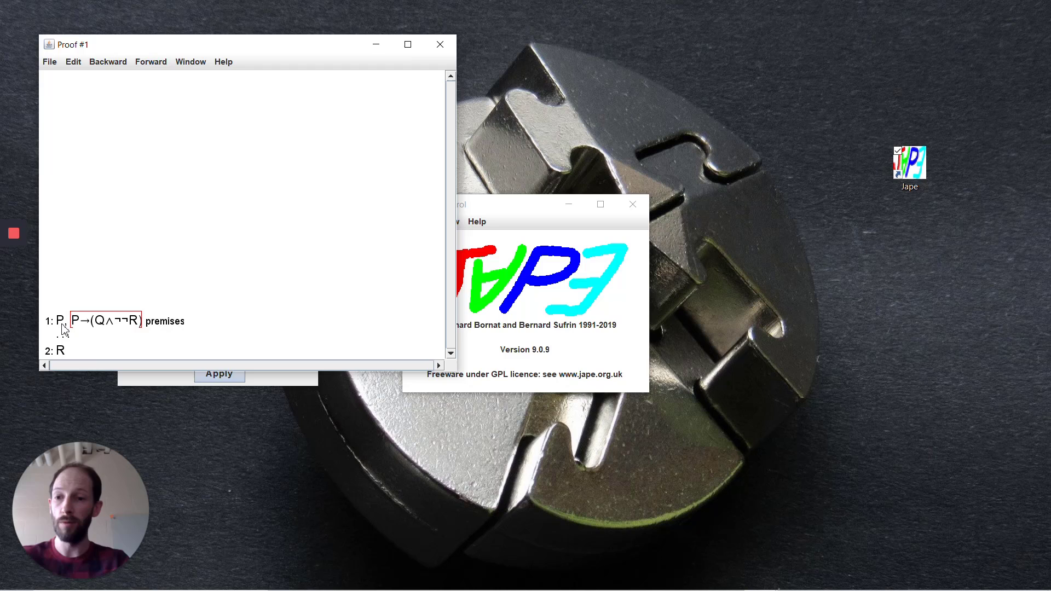
pyautogui.click(150, 61)
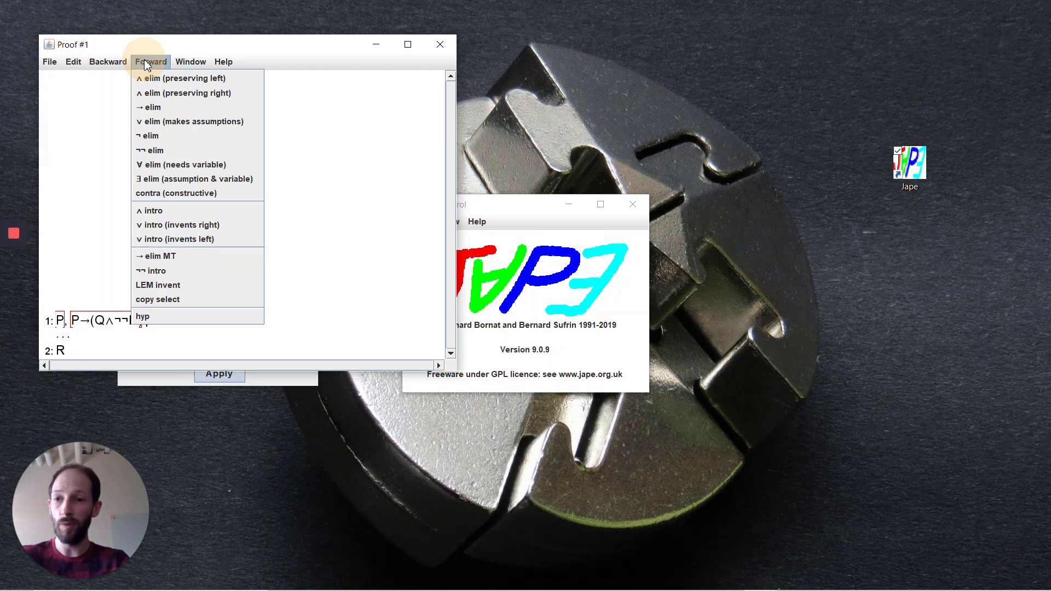
pyautogui.click(149, 107)
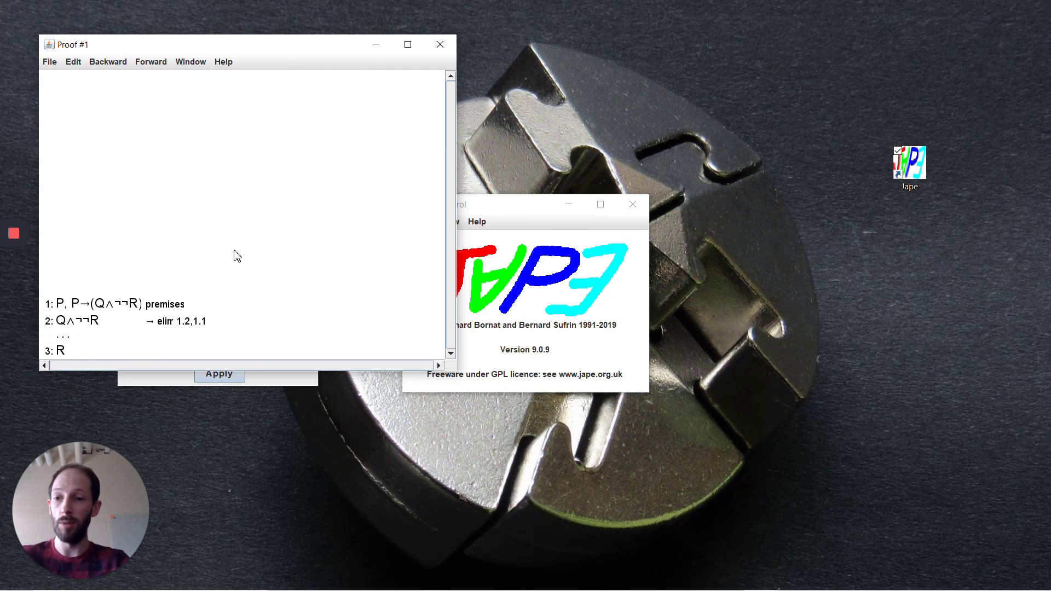
pyautogui.moveTo(101, 315)
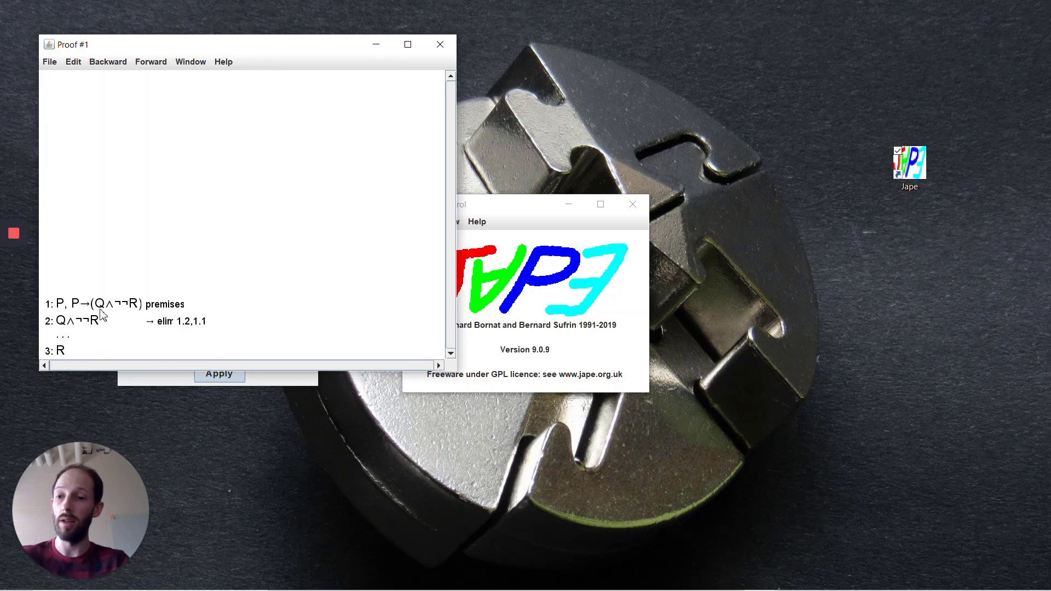
pyautogui.moveTo(111, 344)
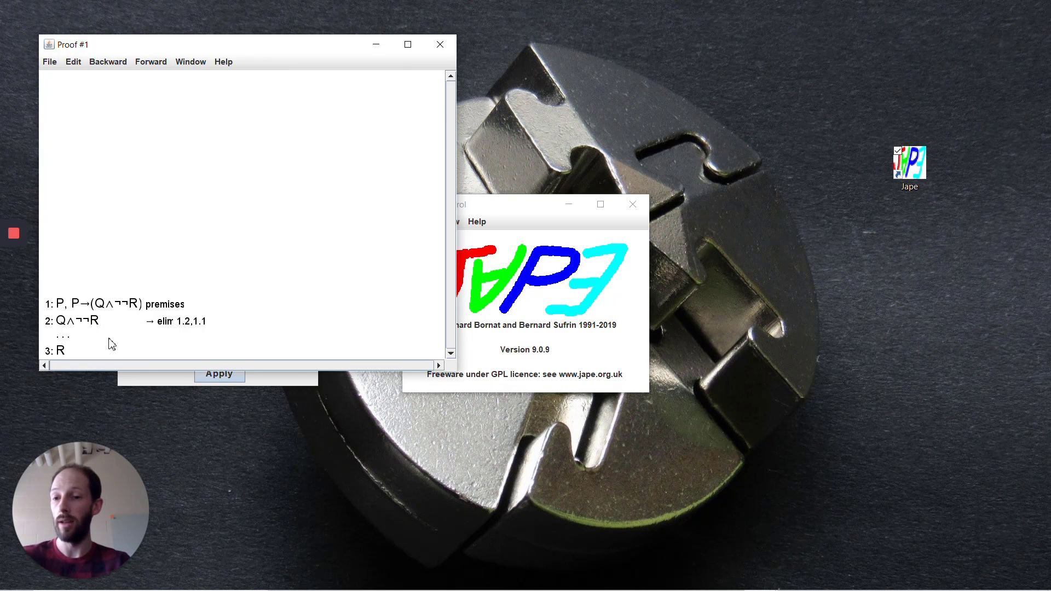
pyautogui.moveTo(91, 330)
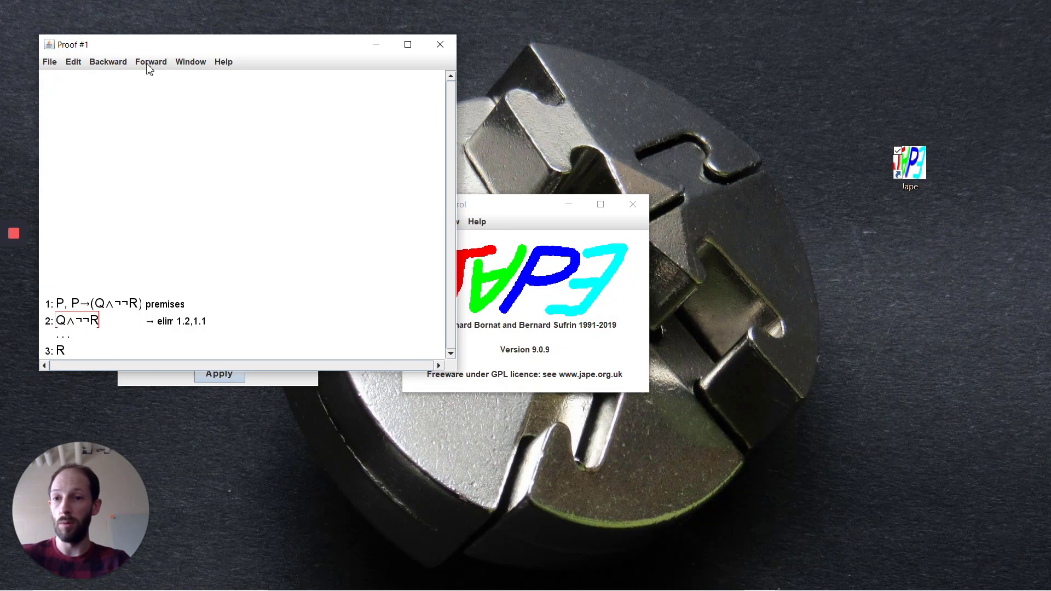
# Step: Extract ¬¬R from Q∧¬¬R, then eliminate the double negation to conclude R
pyautogui.click(149, 60)
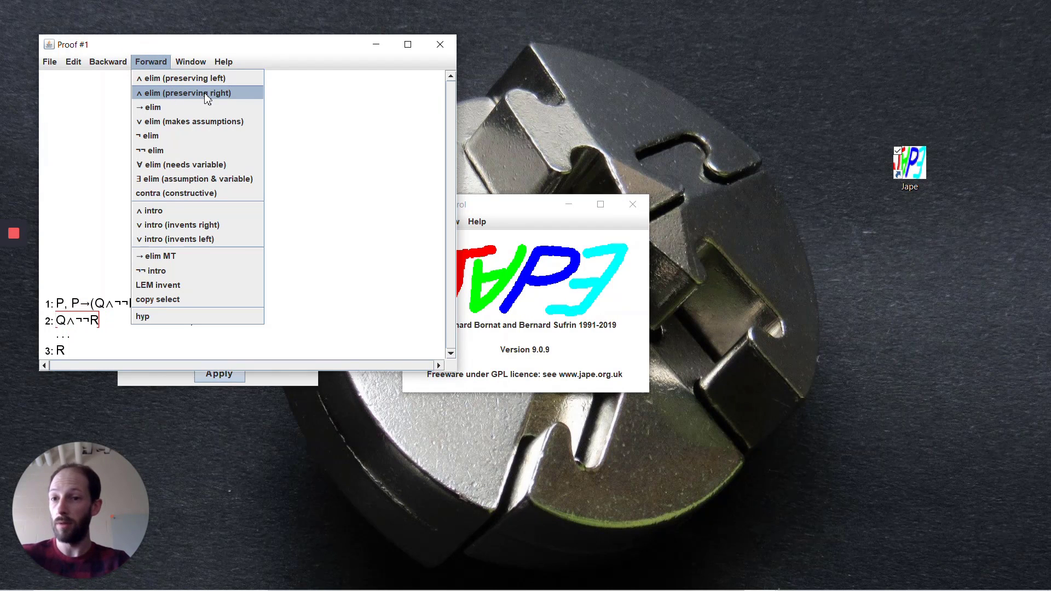
pyautogui.click(183, 92)
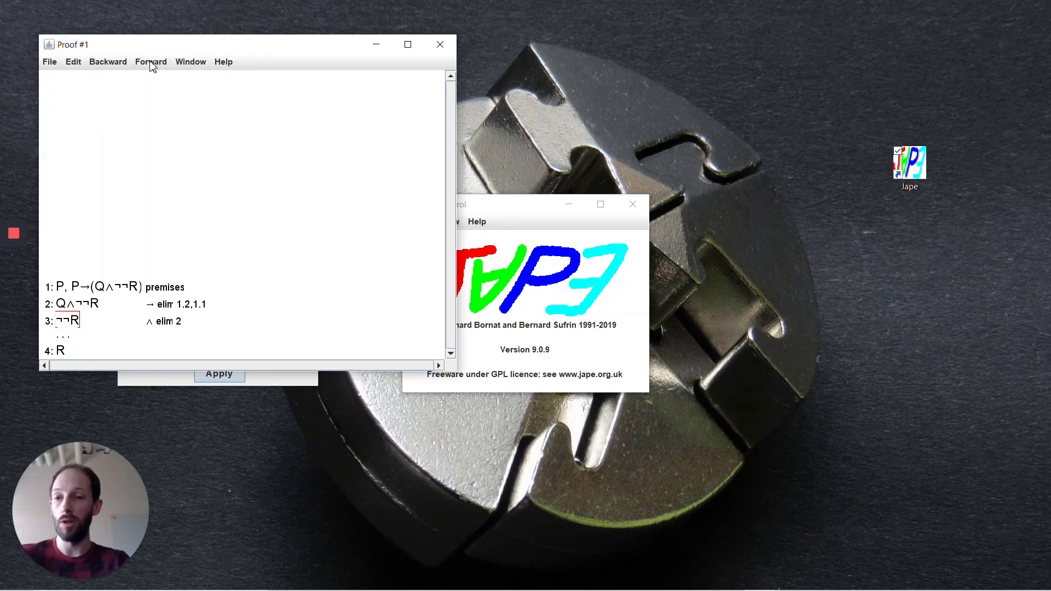
pyautogui.click(150, 60)
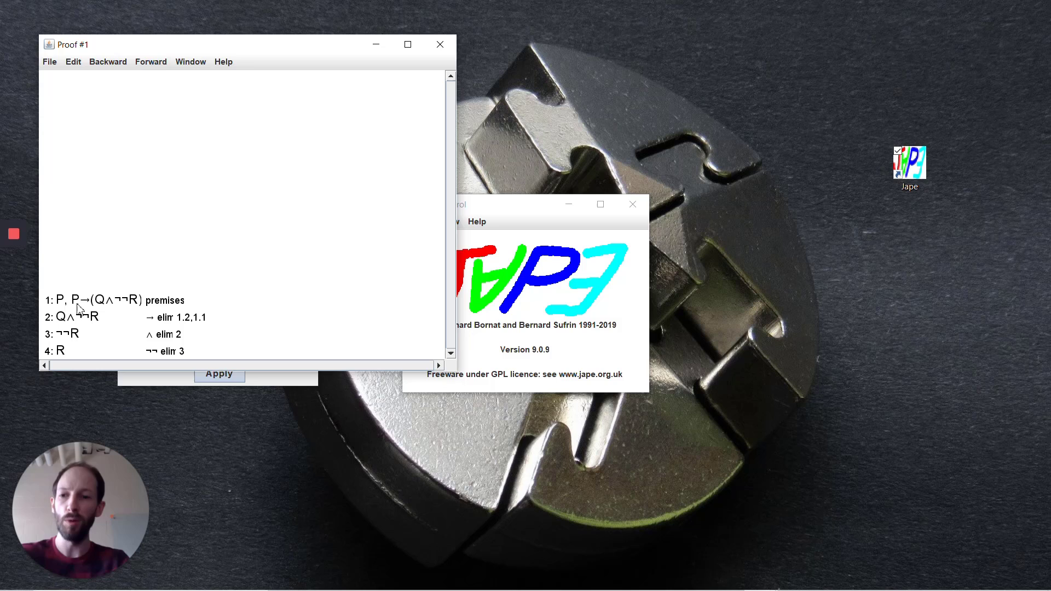
pyautogui.moveTo(114, 258)
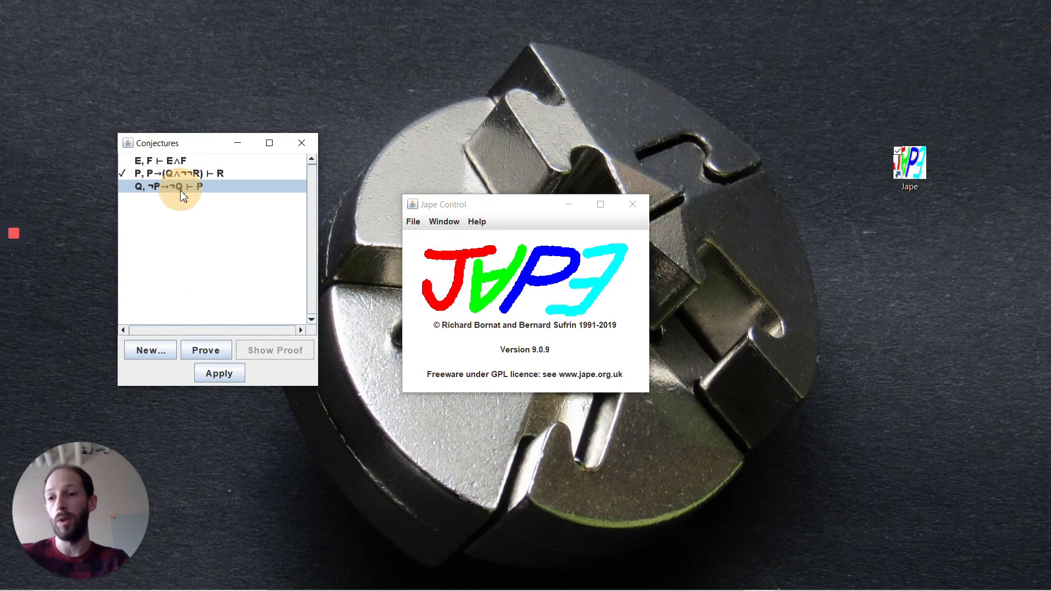
# Step: Start proving Q, ¬P→¬Q ⊢ P and browse the Forward rules
pyautogui.click(206, 350)
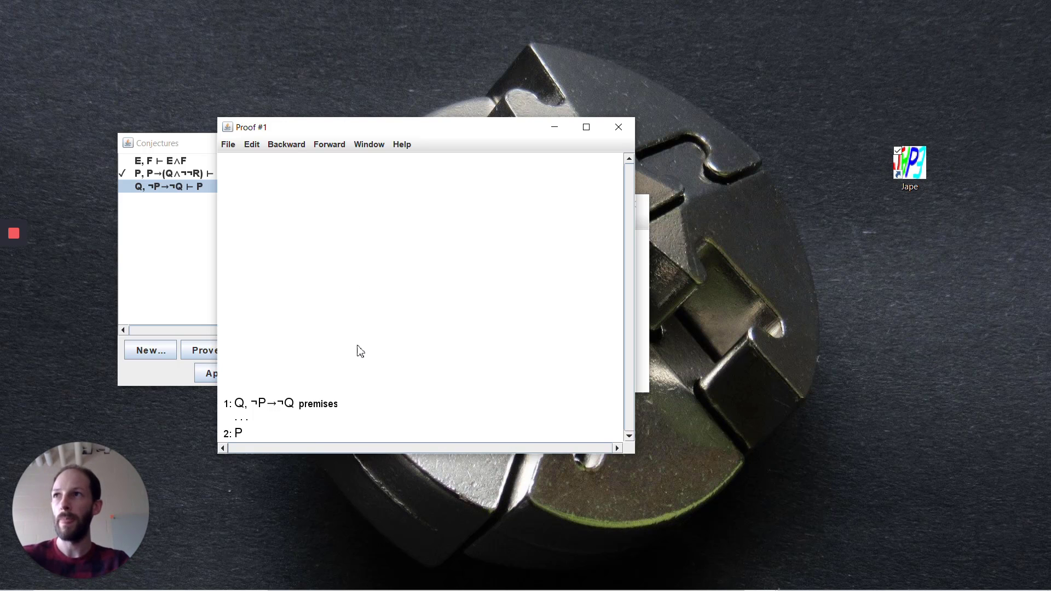
pyautogui.moveTo(297, 418)
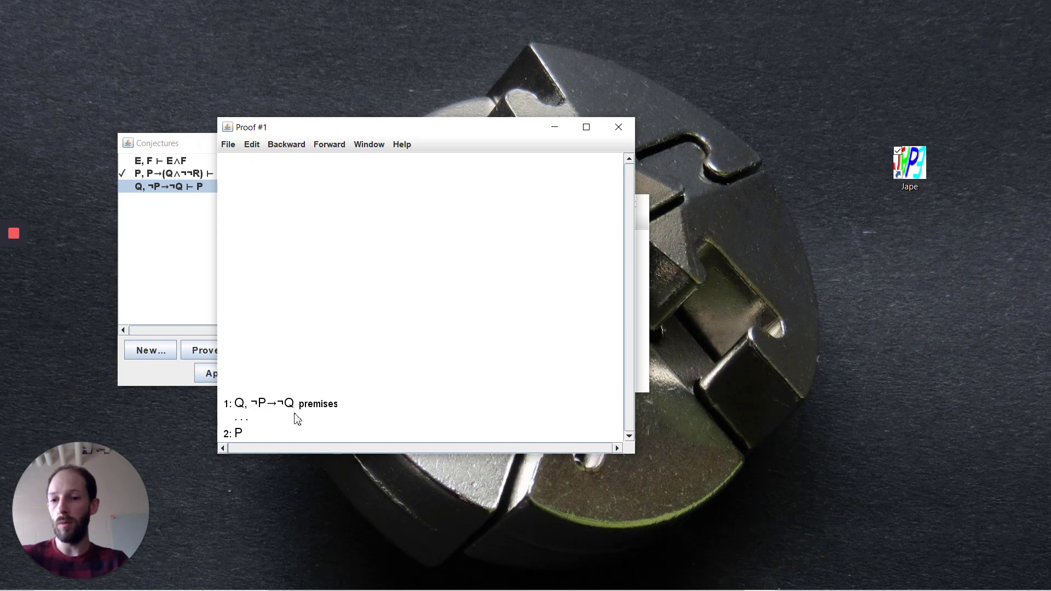
pyautogui.moveTo(261, 411)
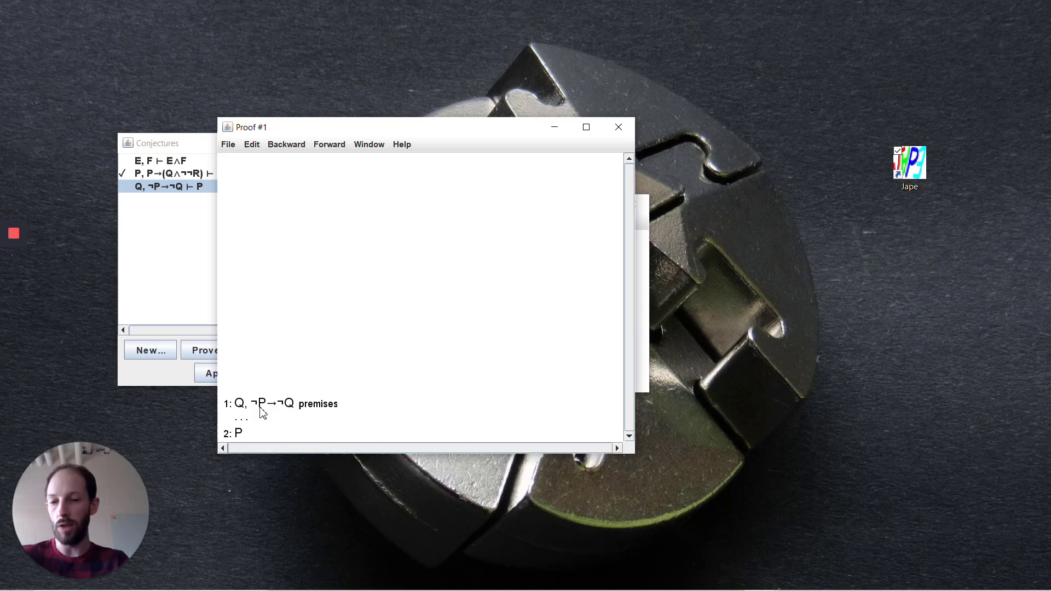
pyautogui.moveTo(291, 409)
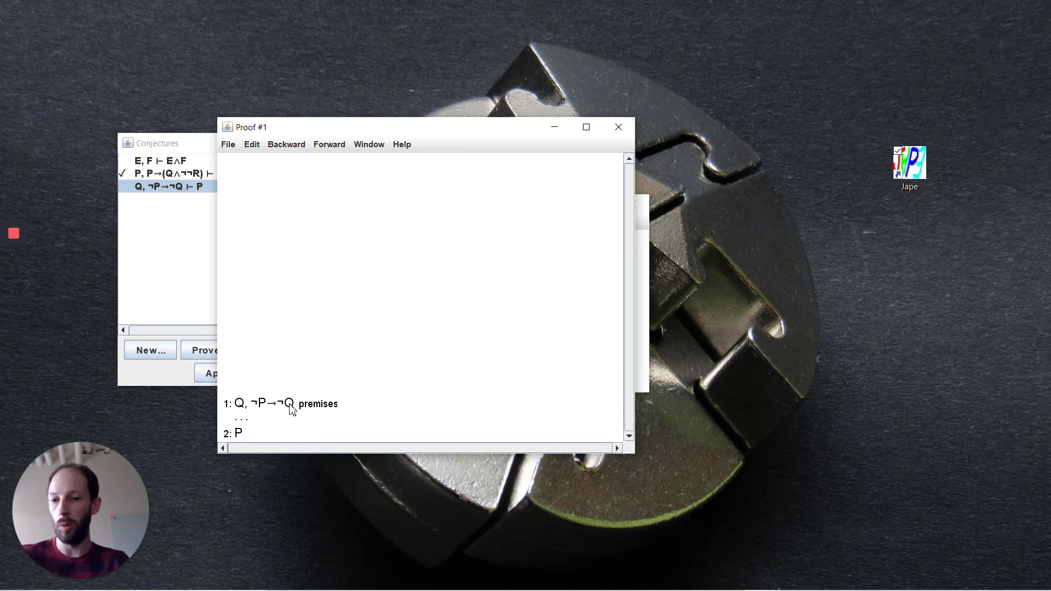
pyautogui.click(329, 144)
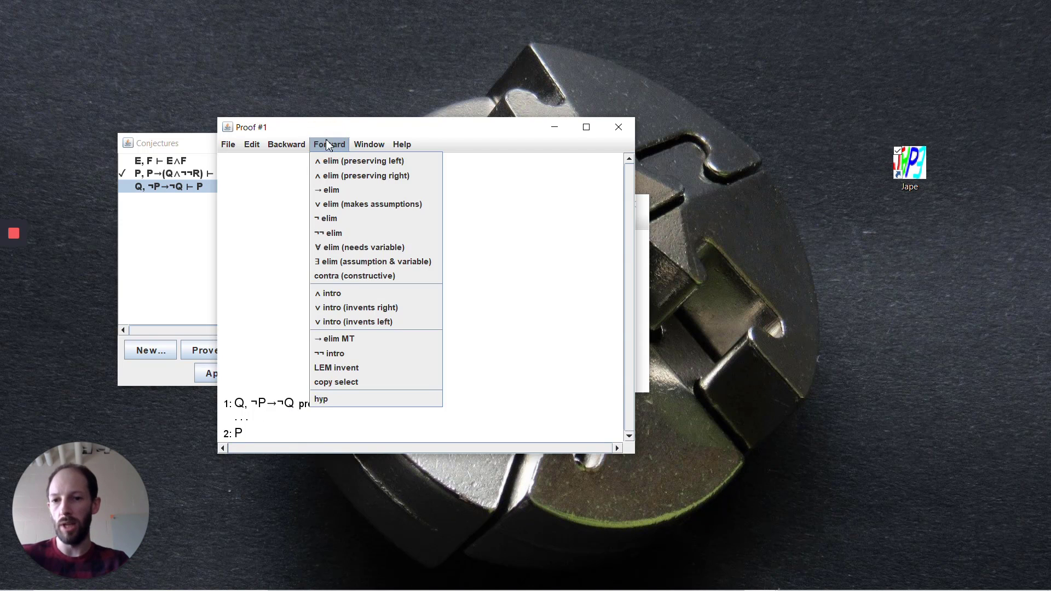
pyautogui.moveTo(358, 338)
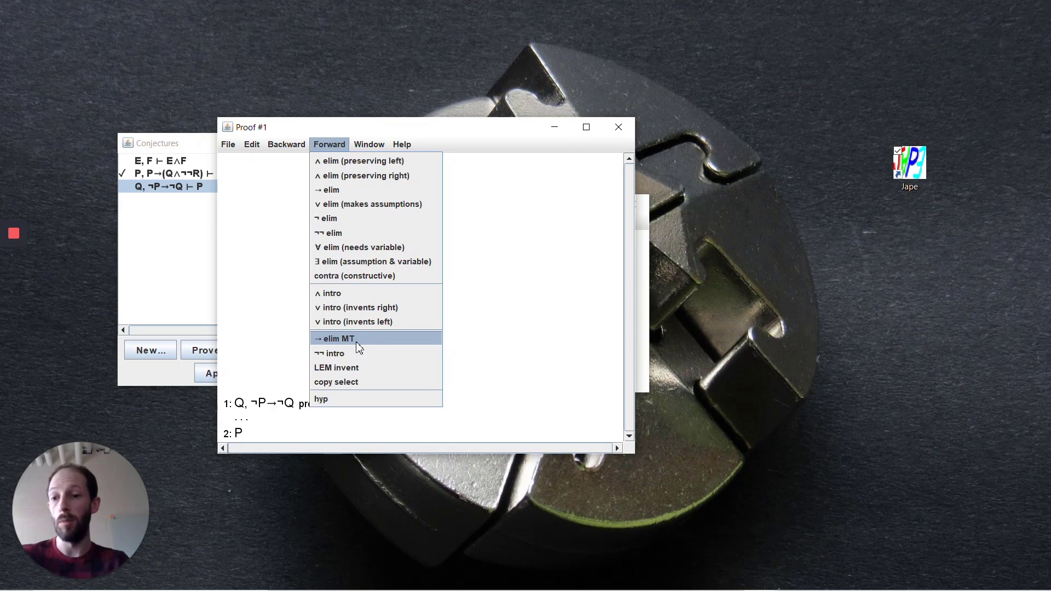
pyautogui.moveTo(329, 353)
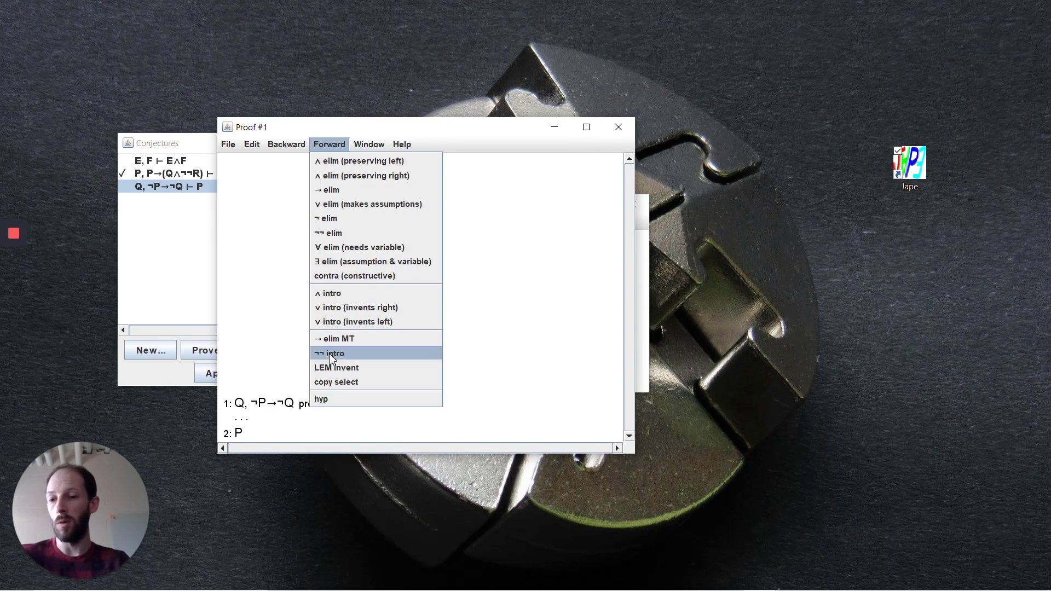
pyautogui.moveTo(339, 353)
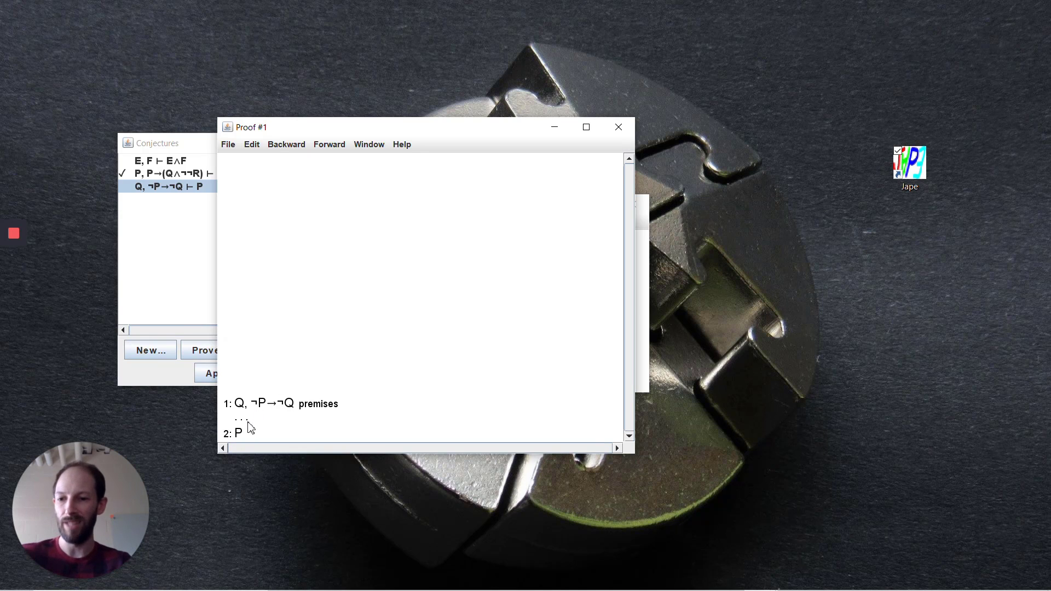
pyautogui.moveTo(240, 414)
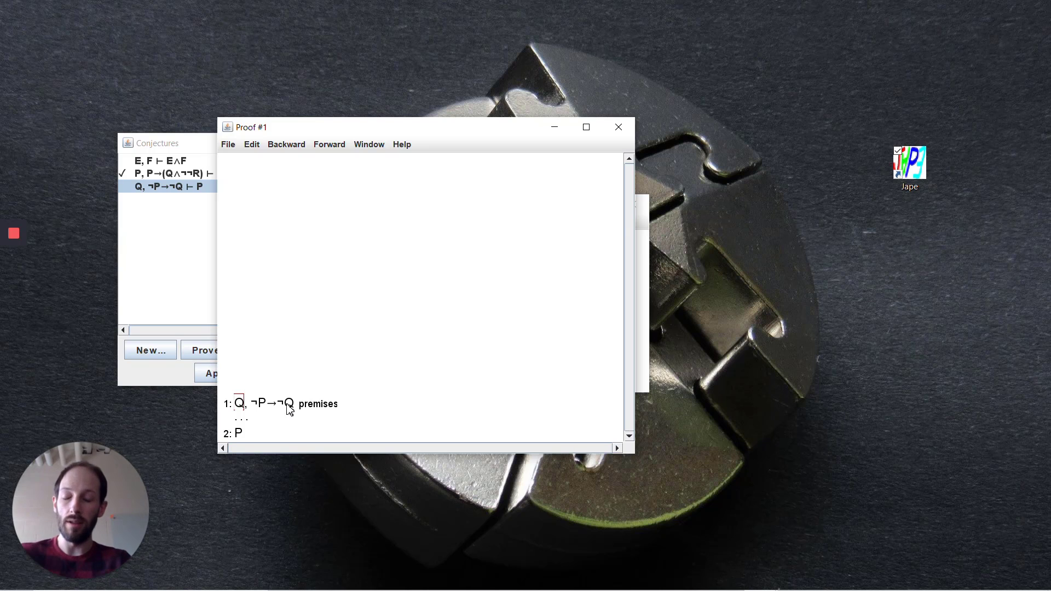
pyautogui.moveTo(284, 412)
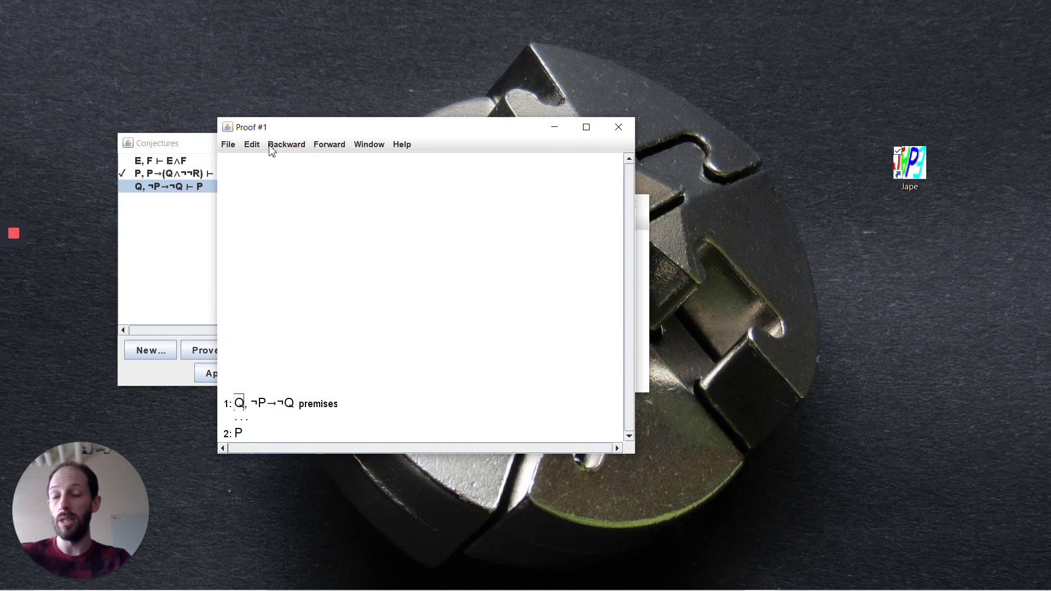
# Step: Apply Forward ¬¬ intro to premise Q, producing the line ¬¬Q
pyautogui.click(329, 144)
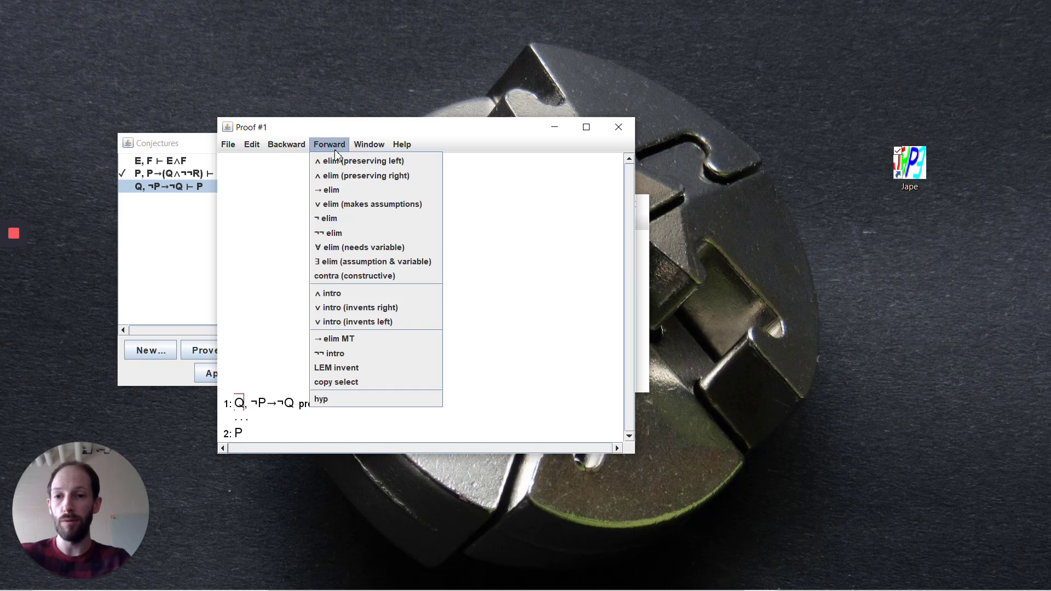
pyautogui.moveTo(353, 353)
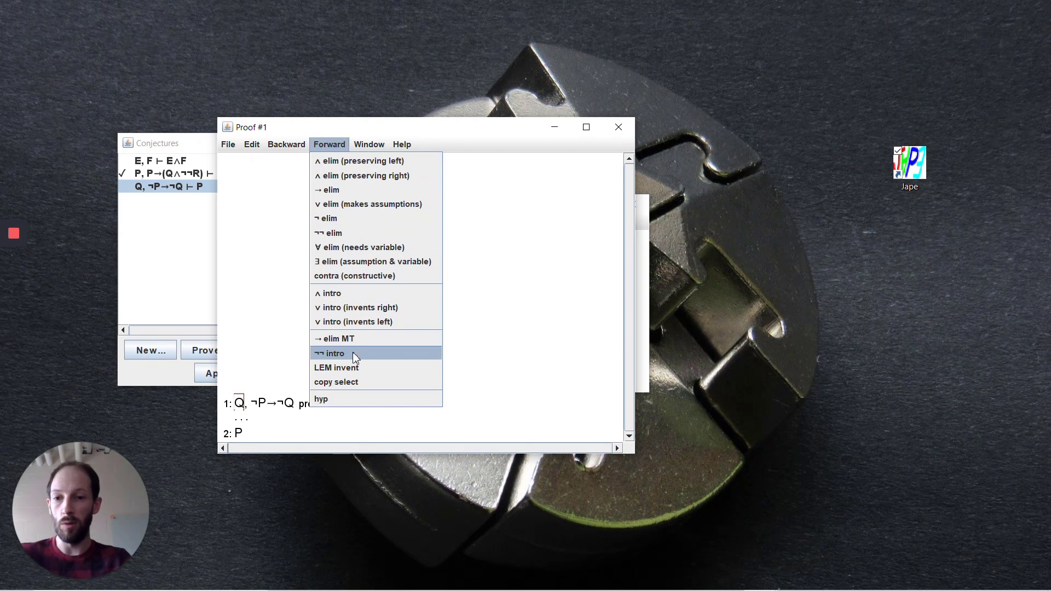
pyautogui.click(333, 353)
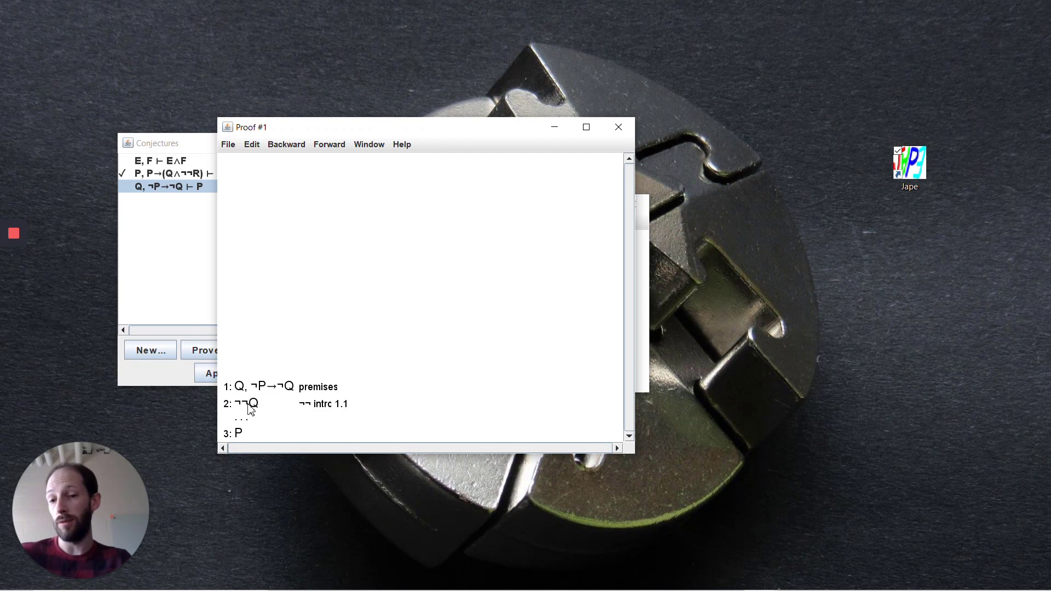
pyautogui.moveTo(234, 391)
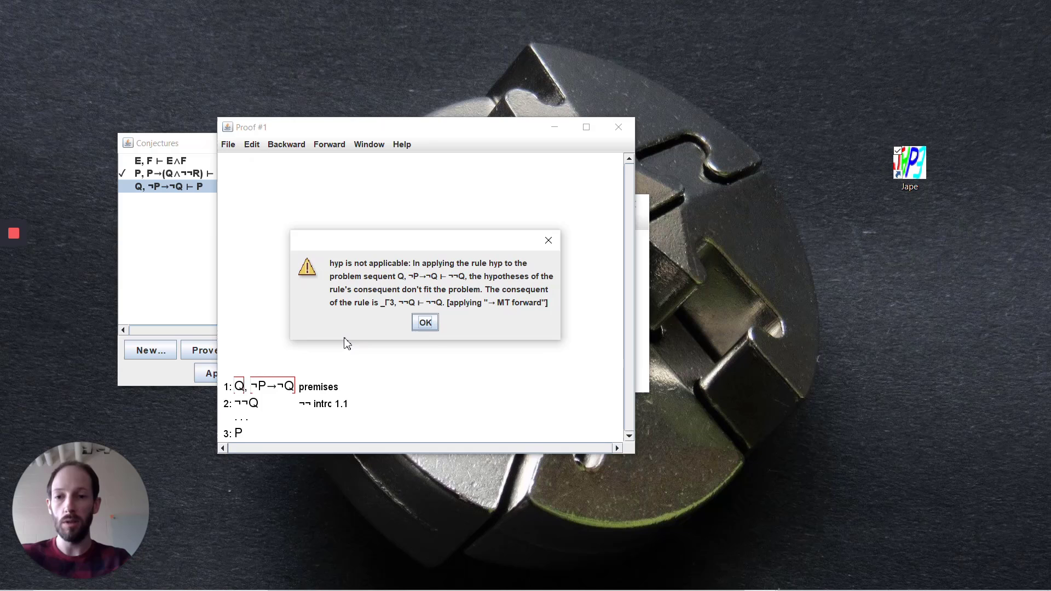
pyautogui.moveTo(407, 315)
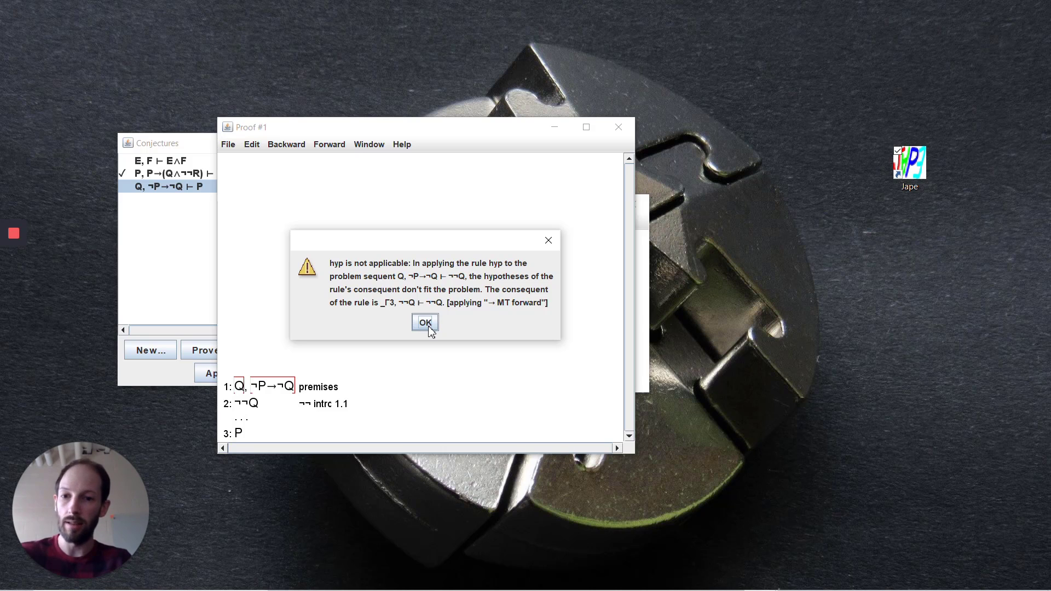
pyautogui.click(424, 322)
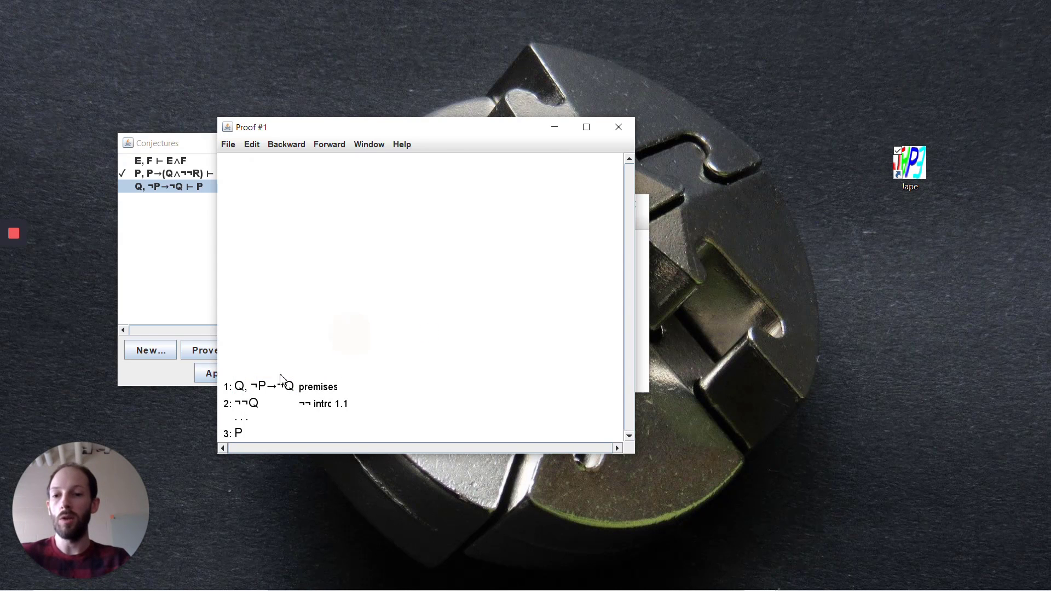
# Step: Derive ¬¬P by modus tollens from ¬P→¬Q and ¬¬Q, then P by ¬¬ elim
pyautogui.click(247, 403)
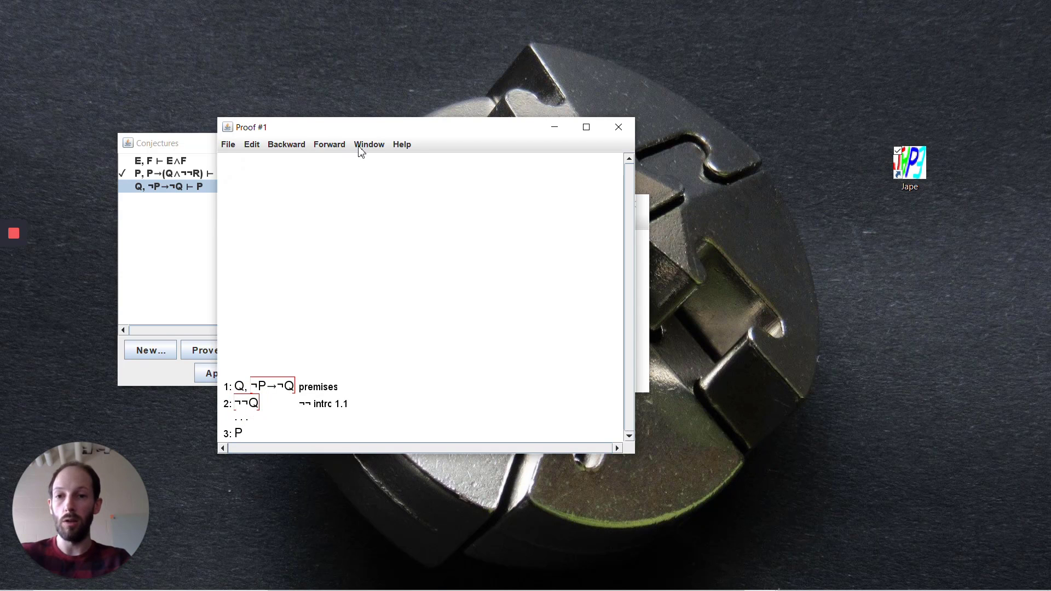
pyautogui.click(329, 144)
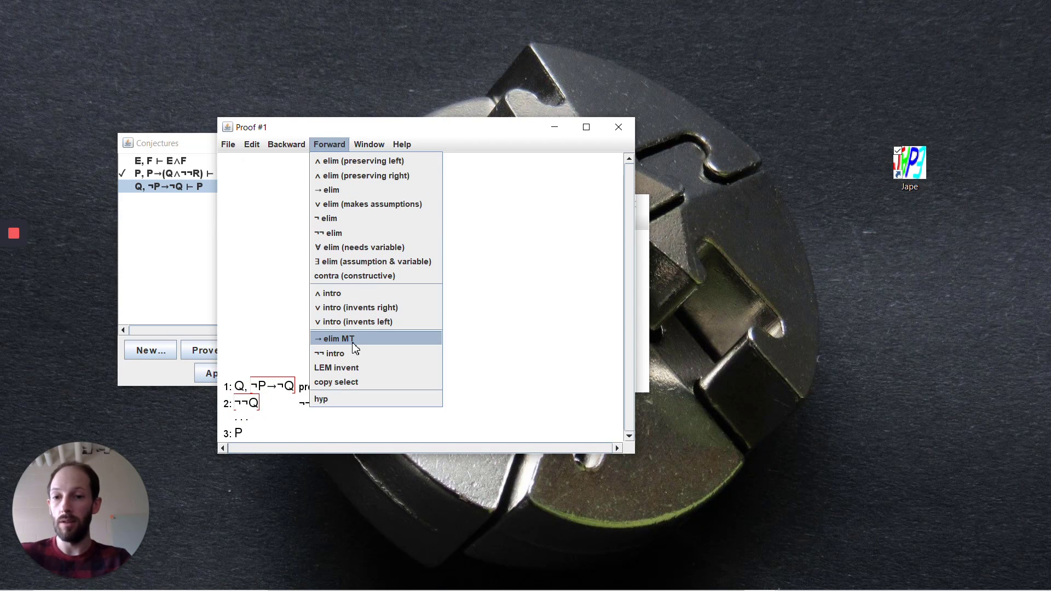
pyautogui.click(334, 338)
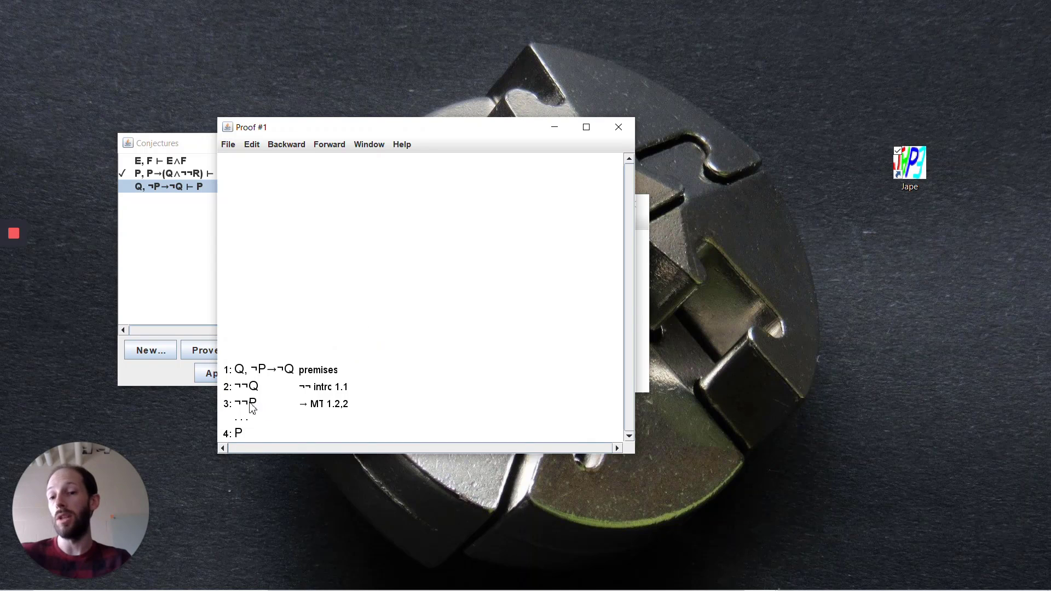
pyautogui.click(245, 403)
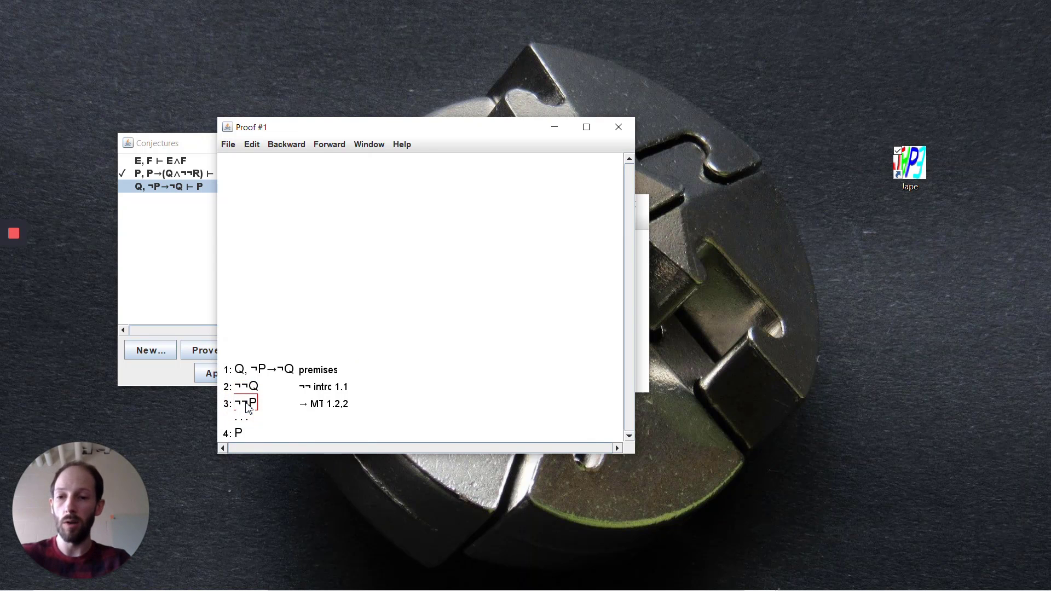
pyautogui.click(329, 144)
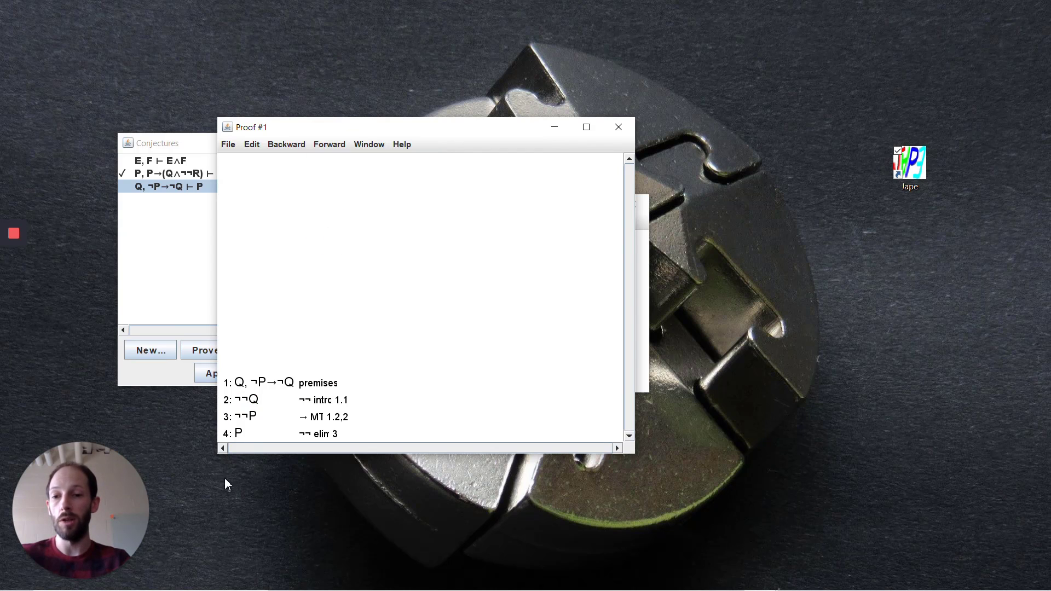
pyautogui.moveTo(238, 445)
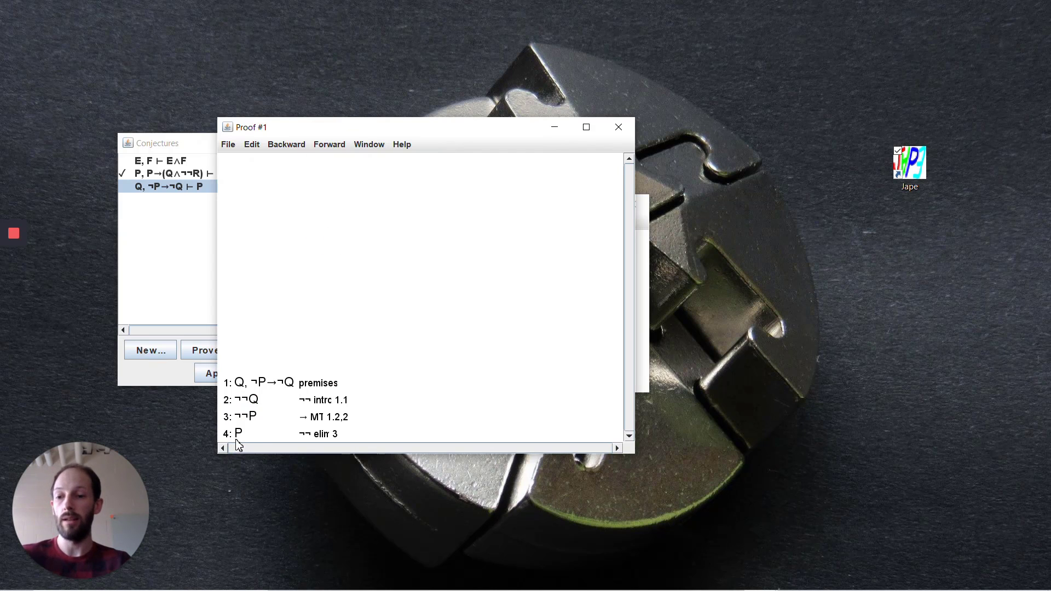